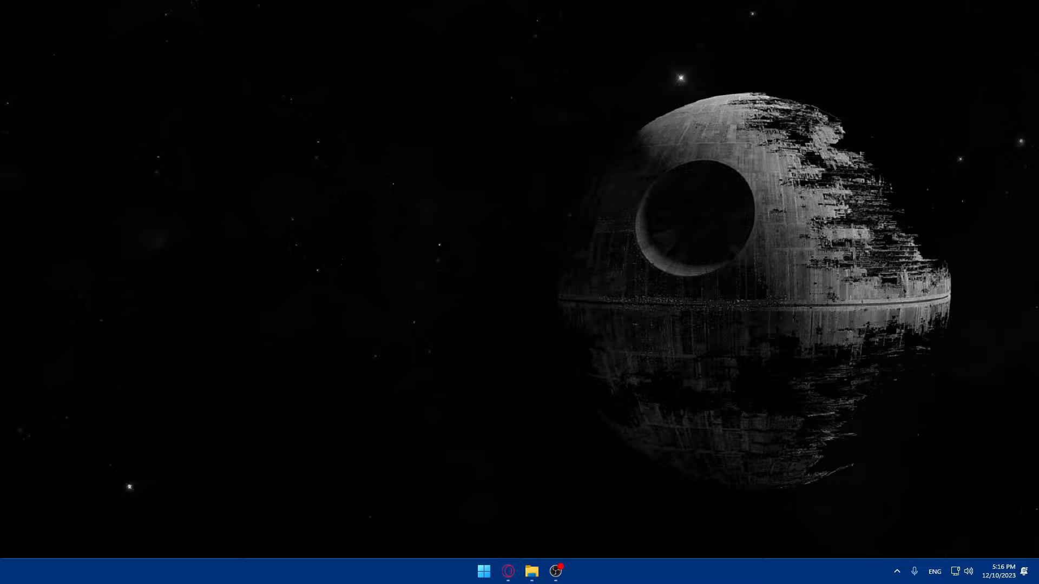
mouse_move(526, 345)
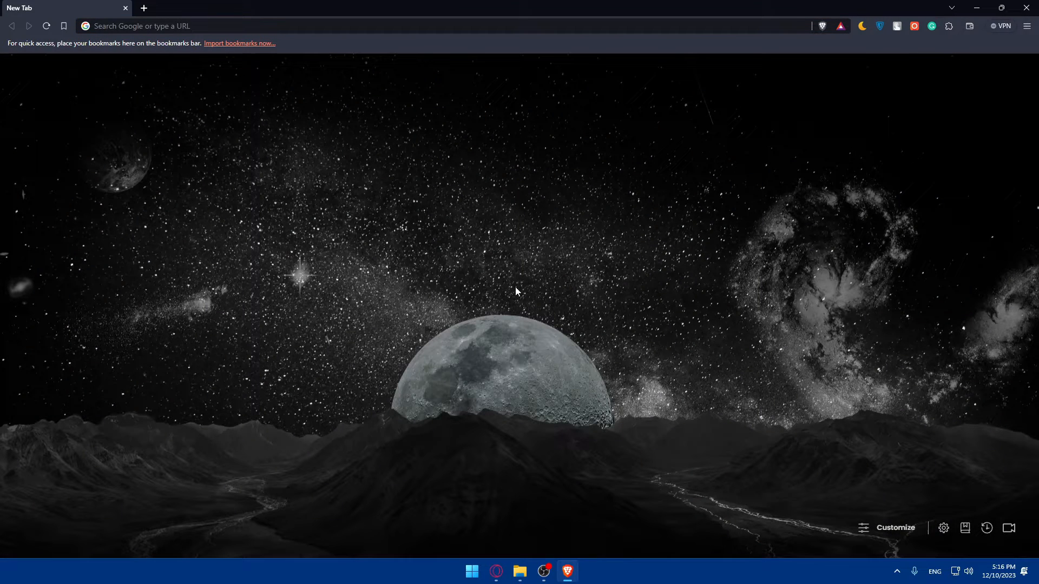
mouse_move(520, 311)
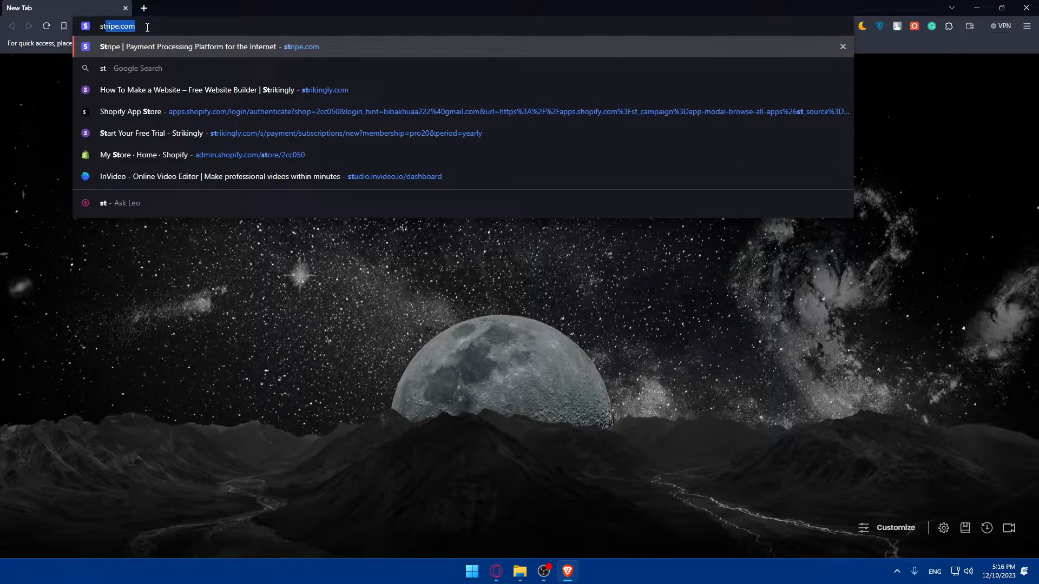
- Go to strikingly.com from Brave's address bar
text(strikingle)
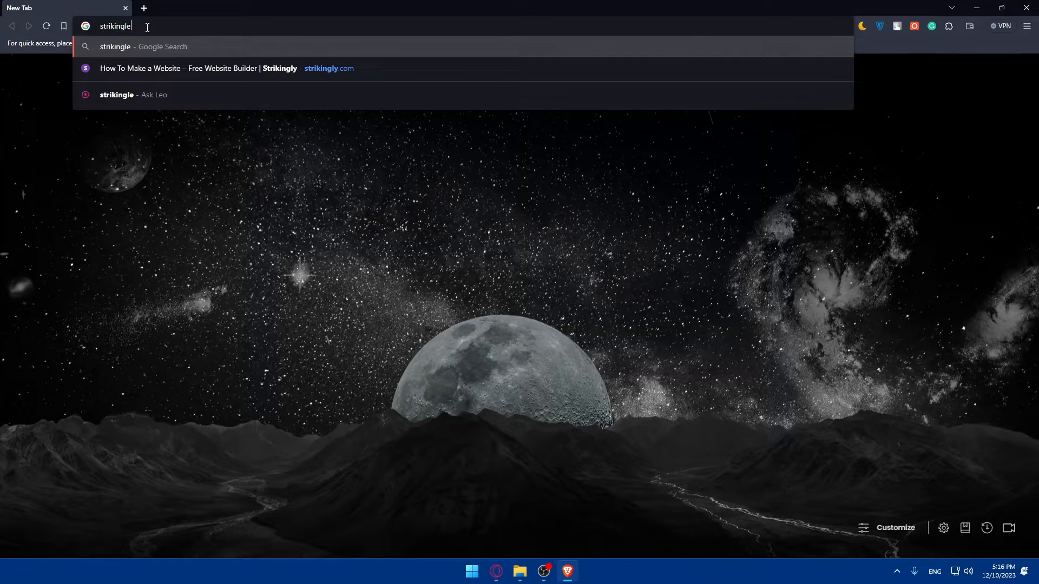
text(strikingly.com)
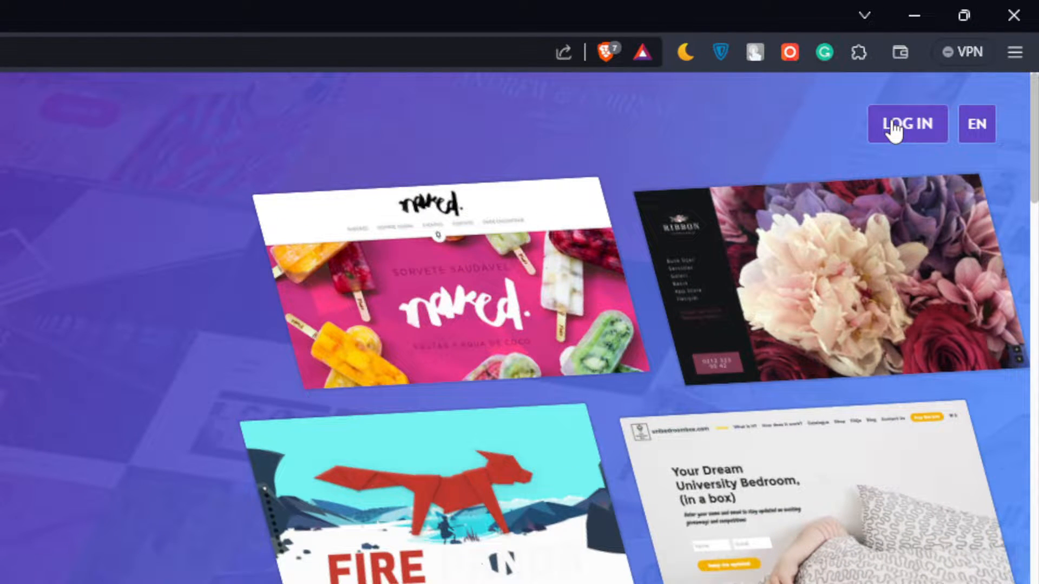
click(976, 124)
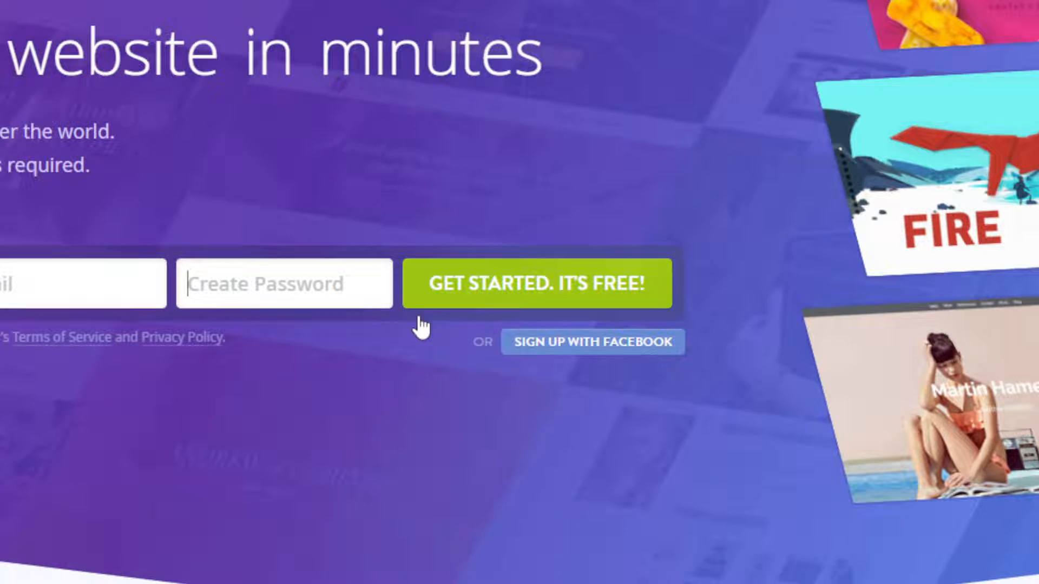
scroll(down, 3)
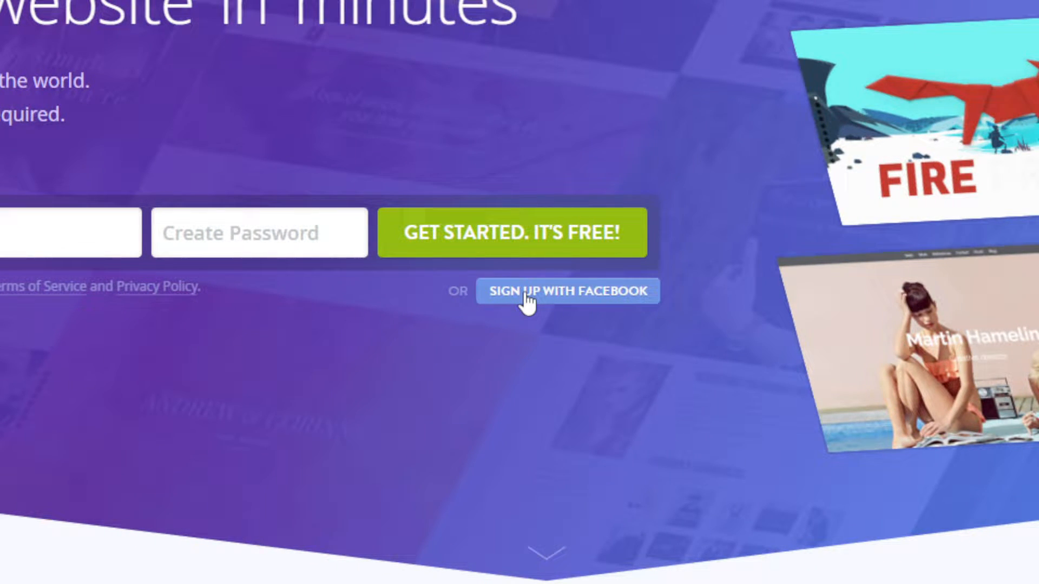
scroll(down, 3)
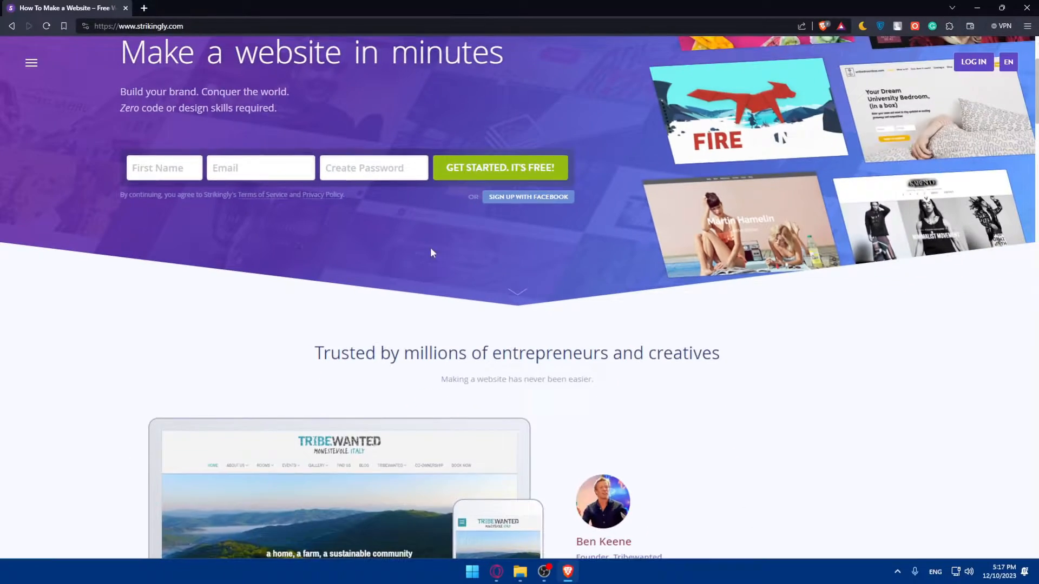
scroll(down, 3)
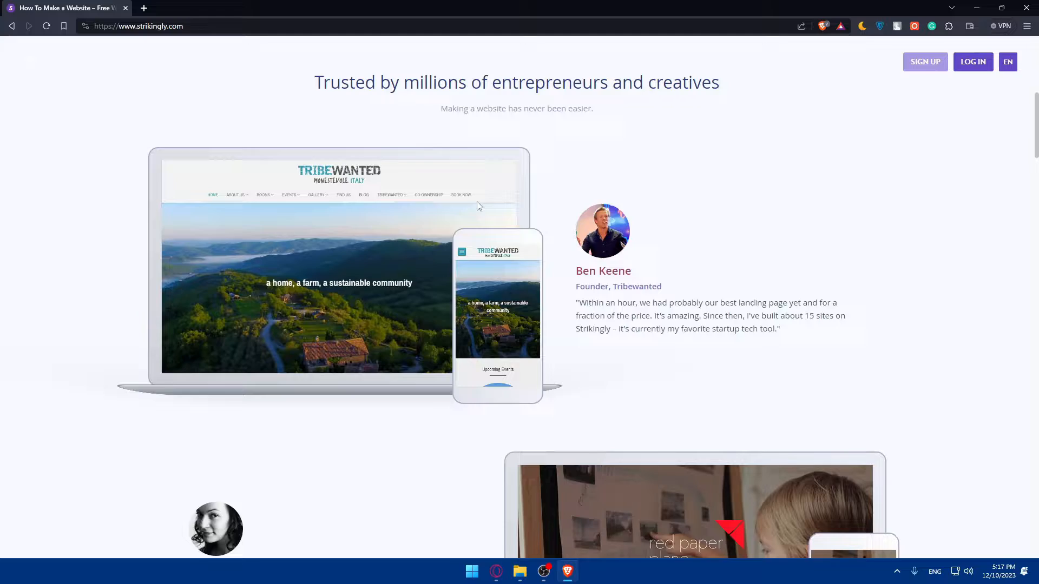
scroll(down, 3)
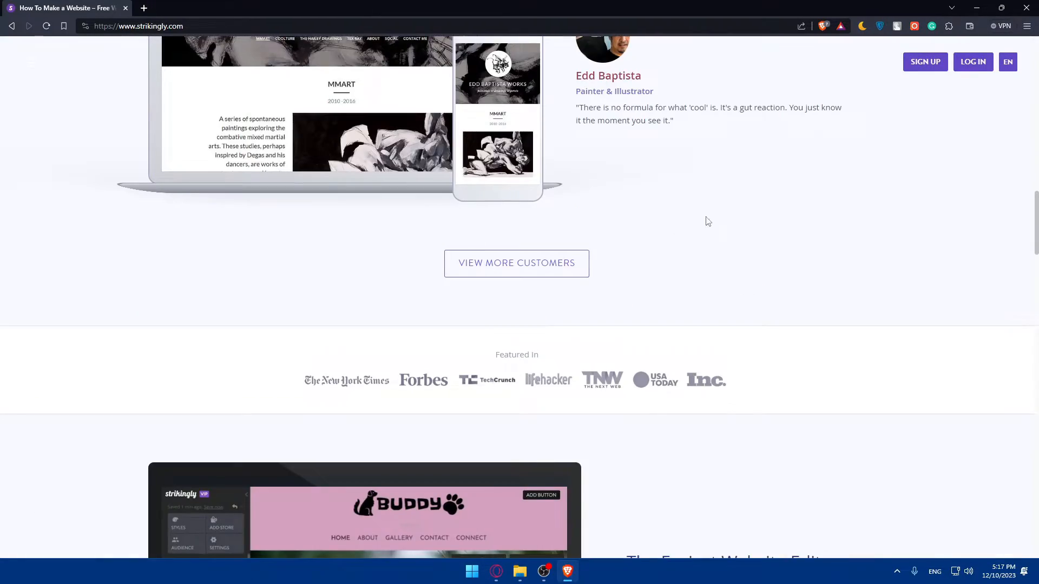
scroll(down, 3)
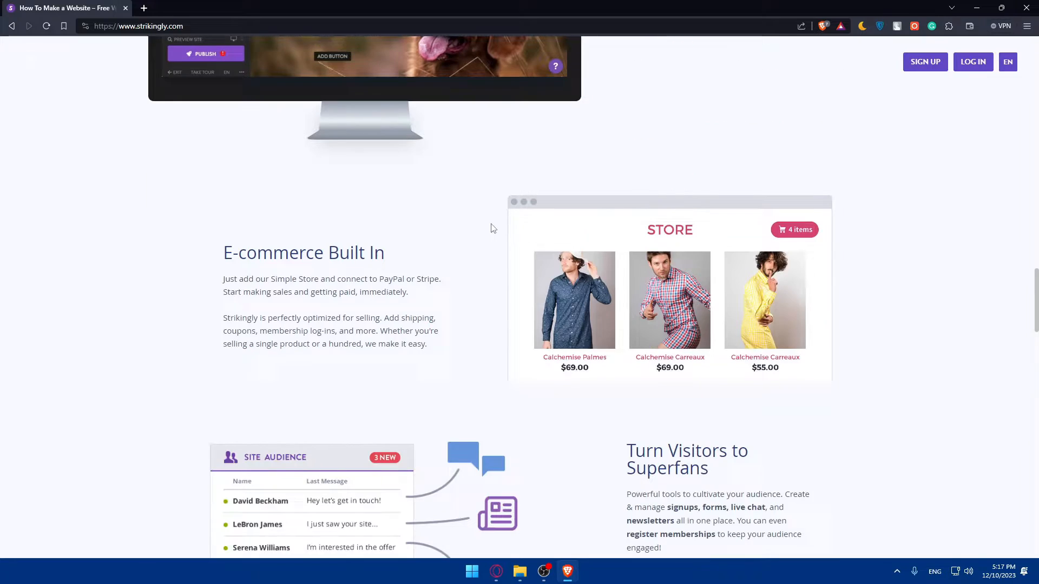
scroll(down, 3)
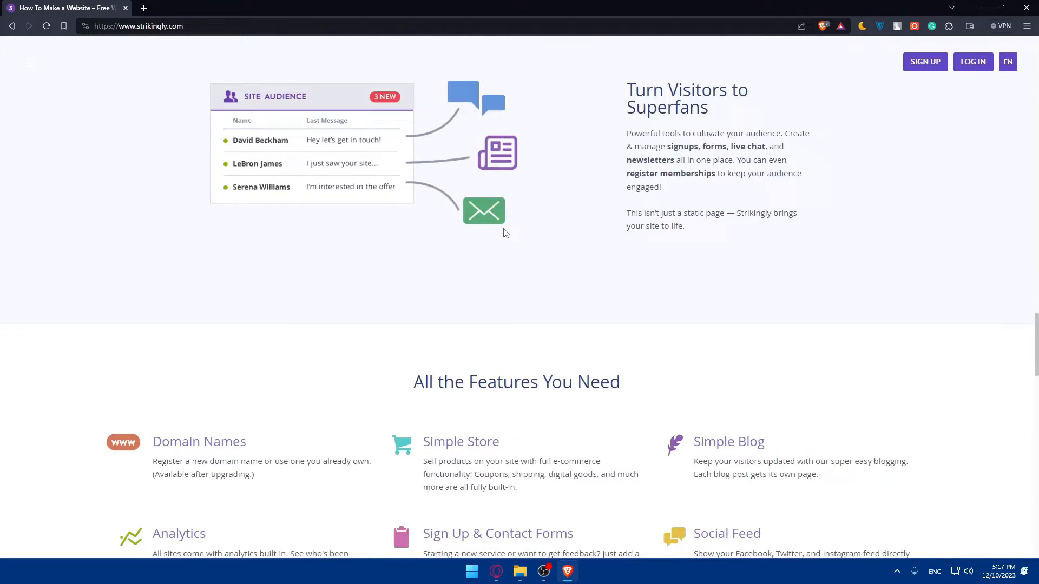
scroll(down, 3)
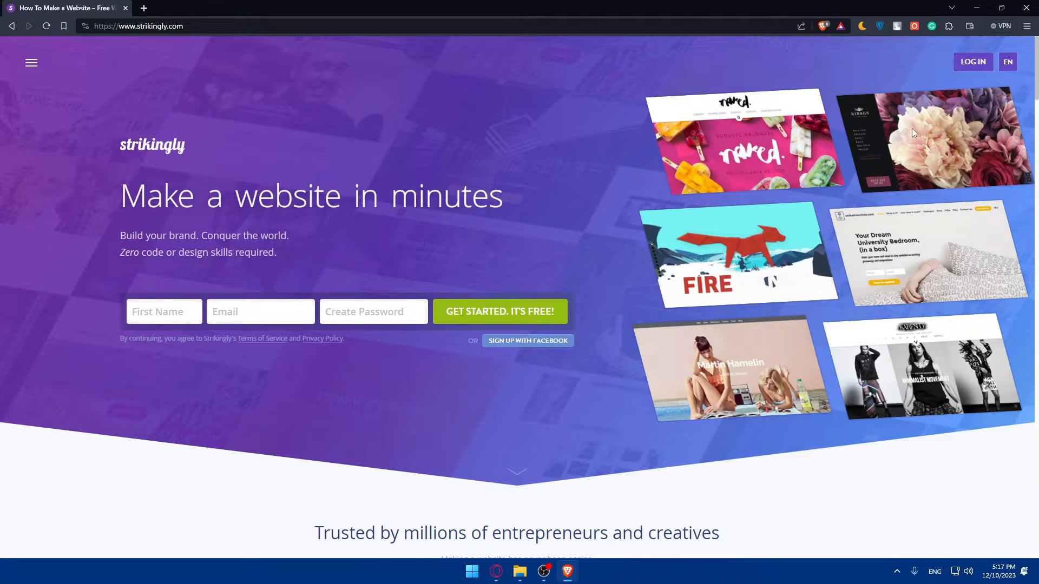
- Log in to Strikingly with Facebook and start a new site from the dashboard
click(972, 62)
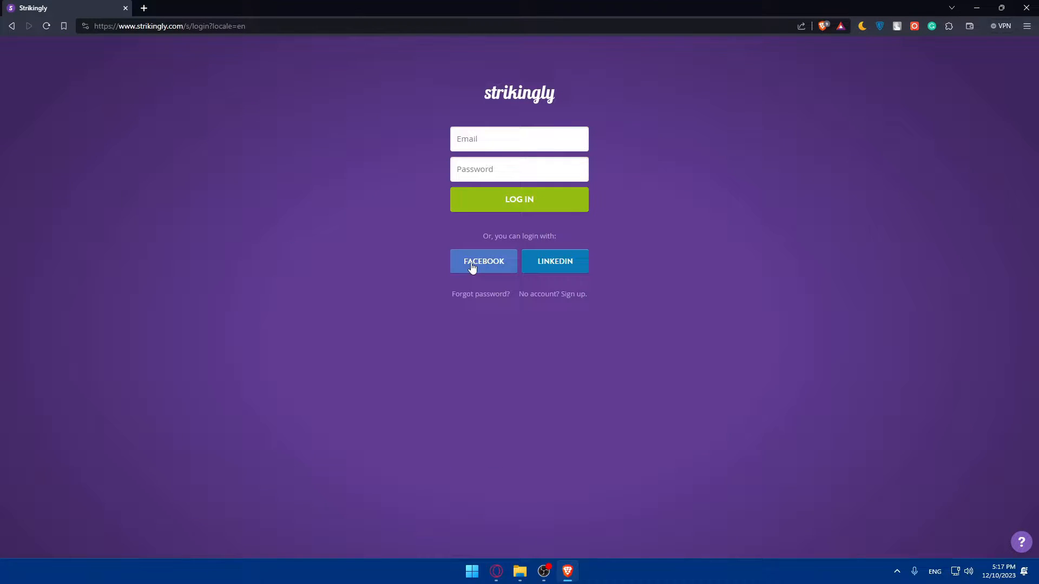
click(484, 260)
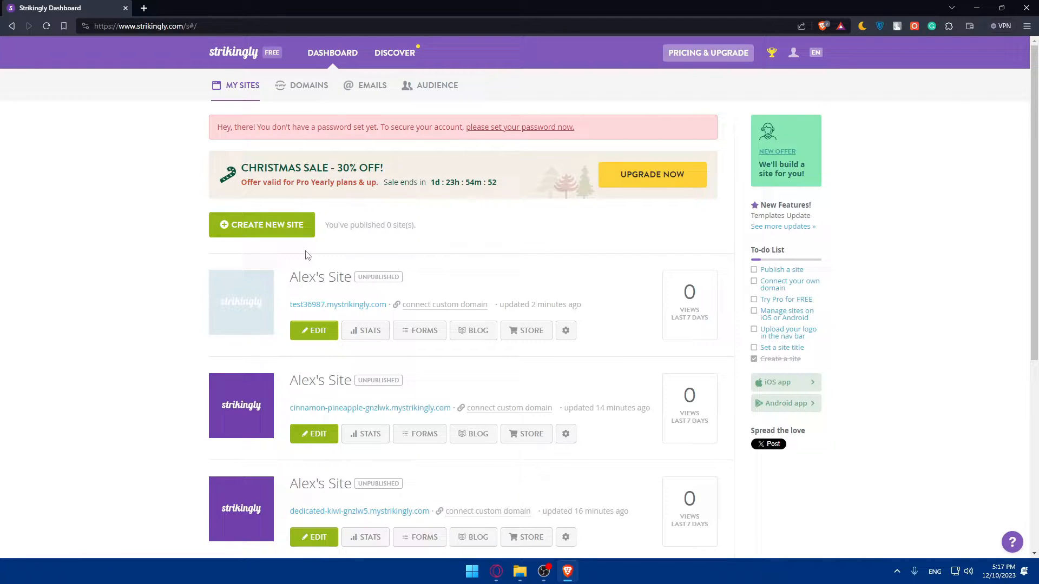
scroll(down, 3)
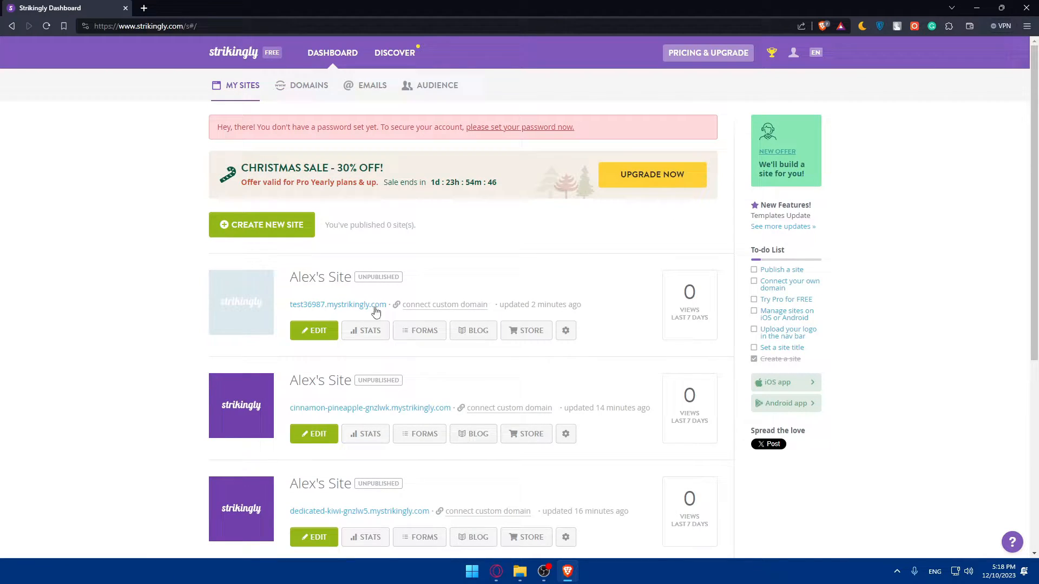
scroll(down, 3)
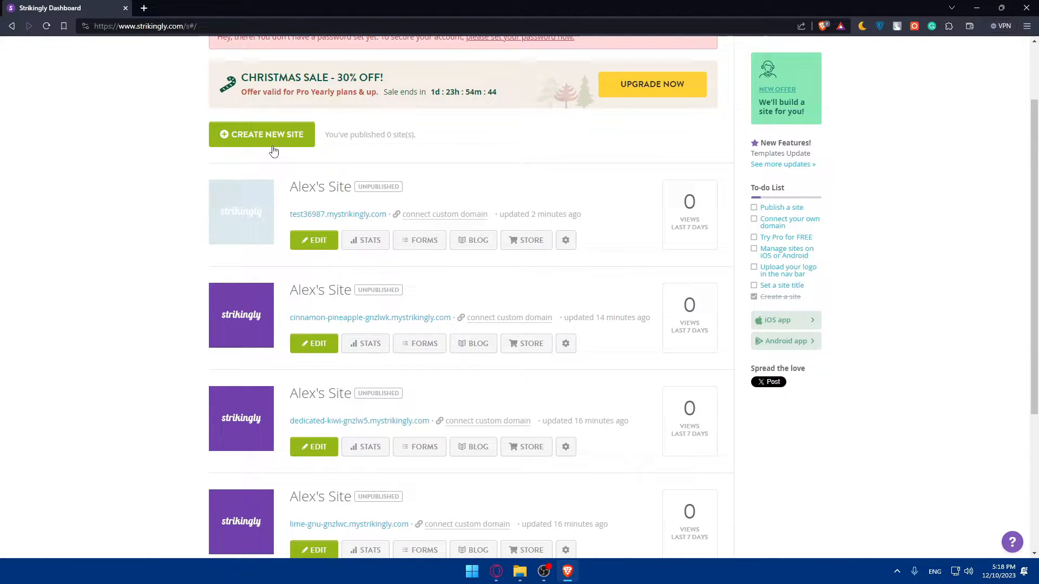
click(261, 134)
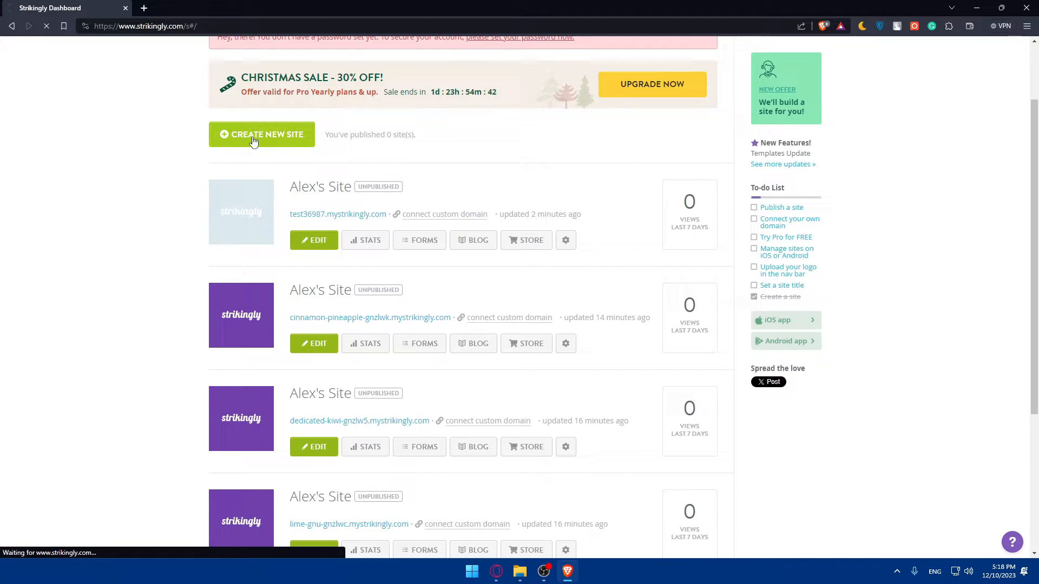
- Browse down through All Templates in the gallery, then return toward the top
click(261, 135)
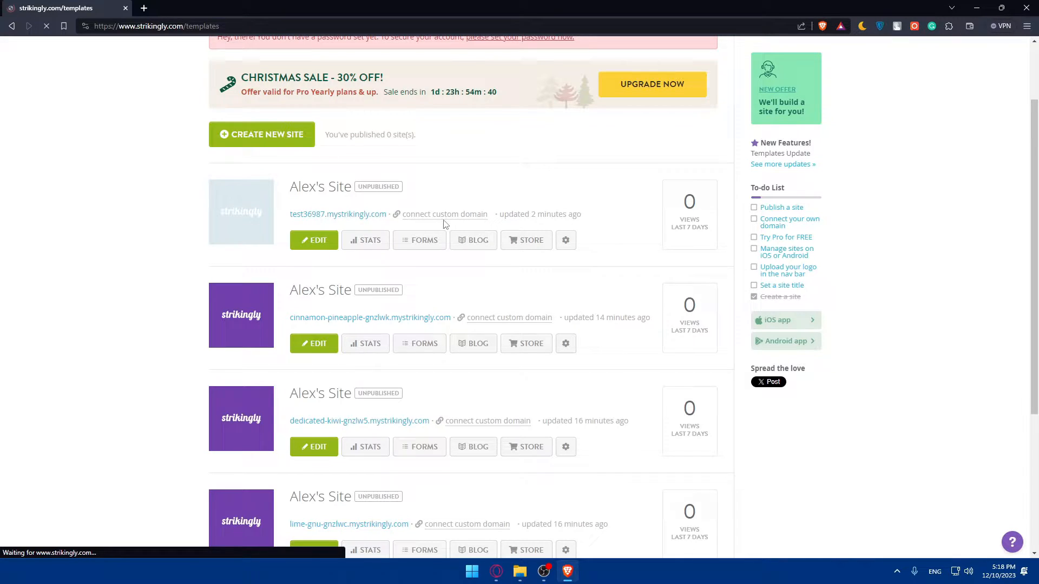
click(262, 134)
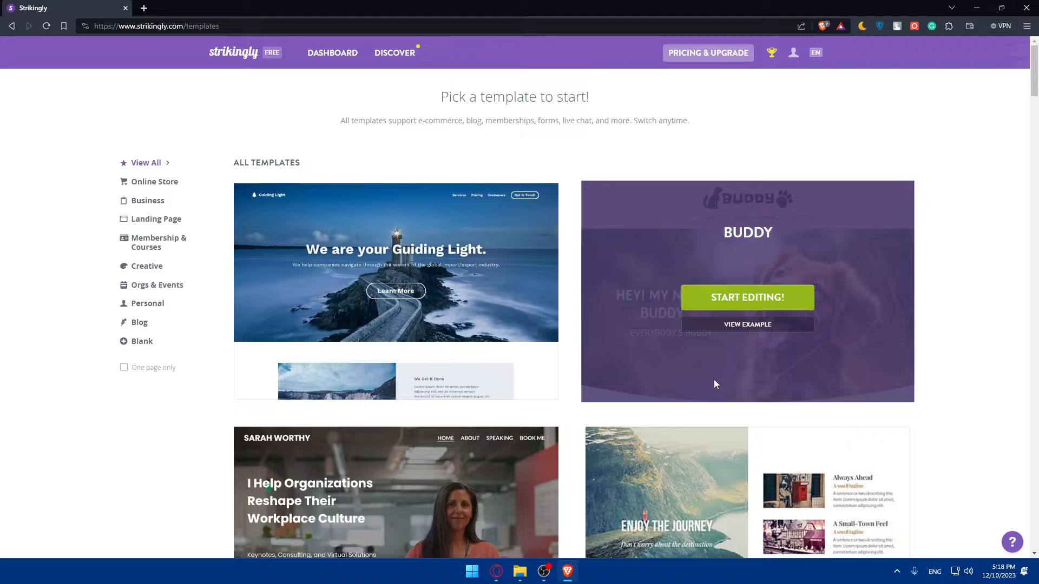
scroll(down, 3)
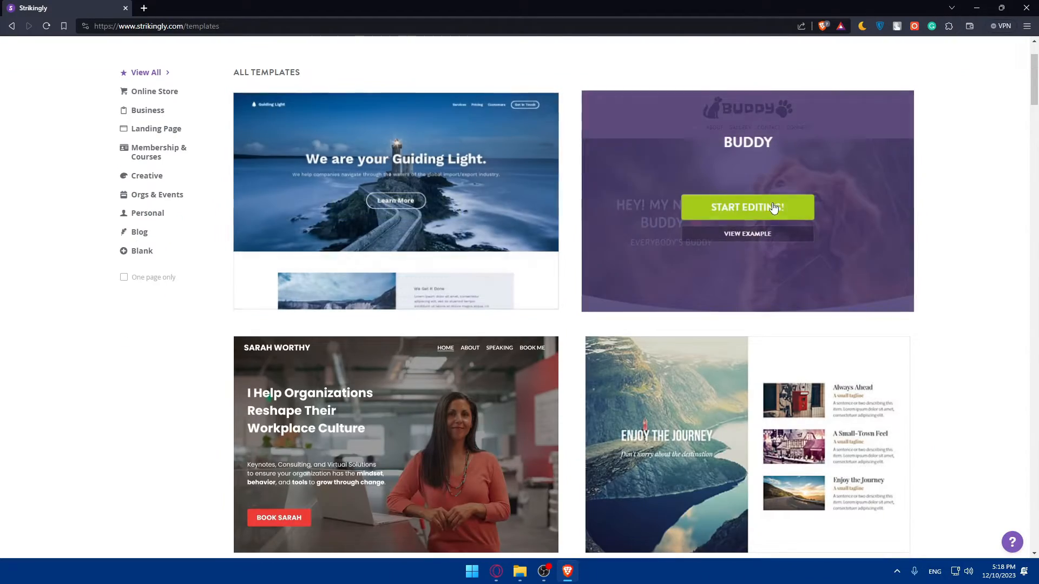
scroll(down, 3)
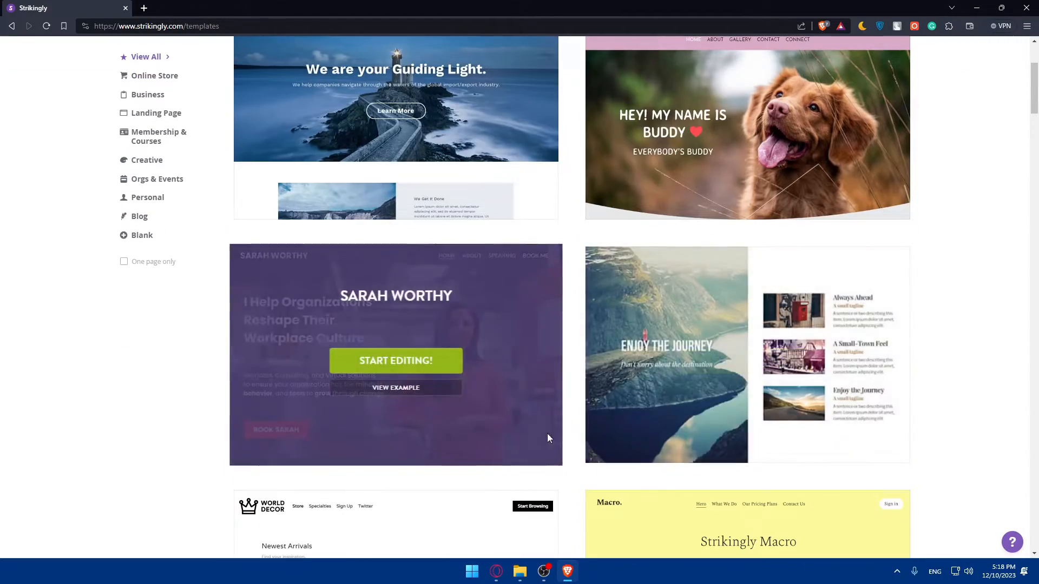
scroll(down, 3)
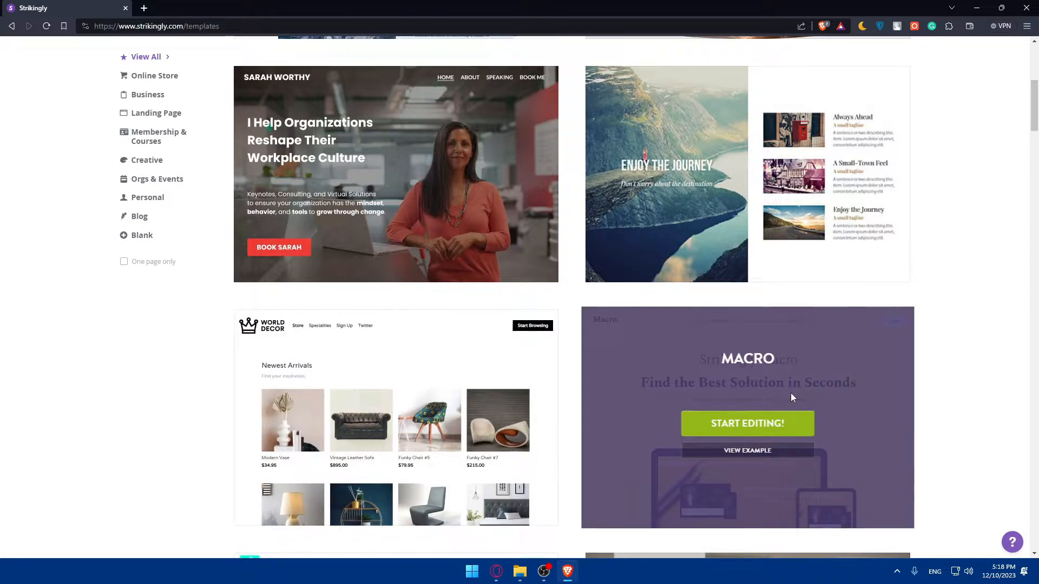
scroll(down, 3)
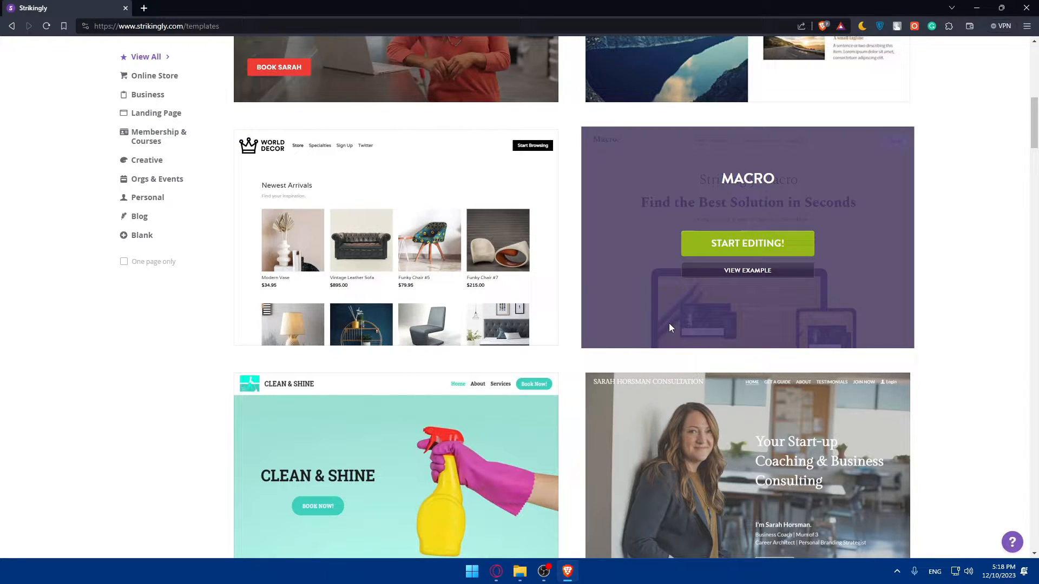
scroll(down, 3)
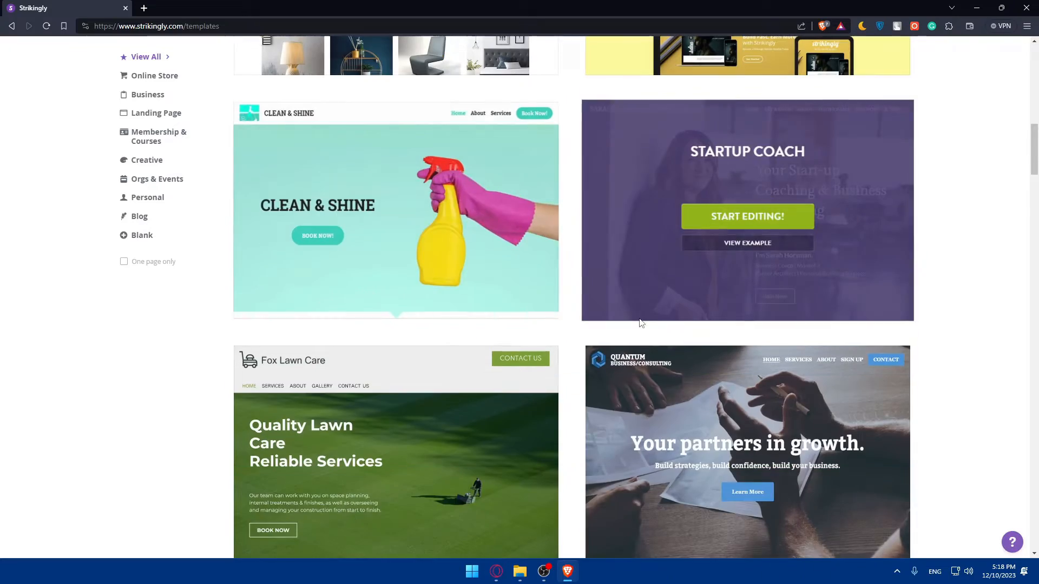
scroll(down, 3)
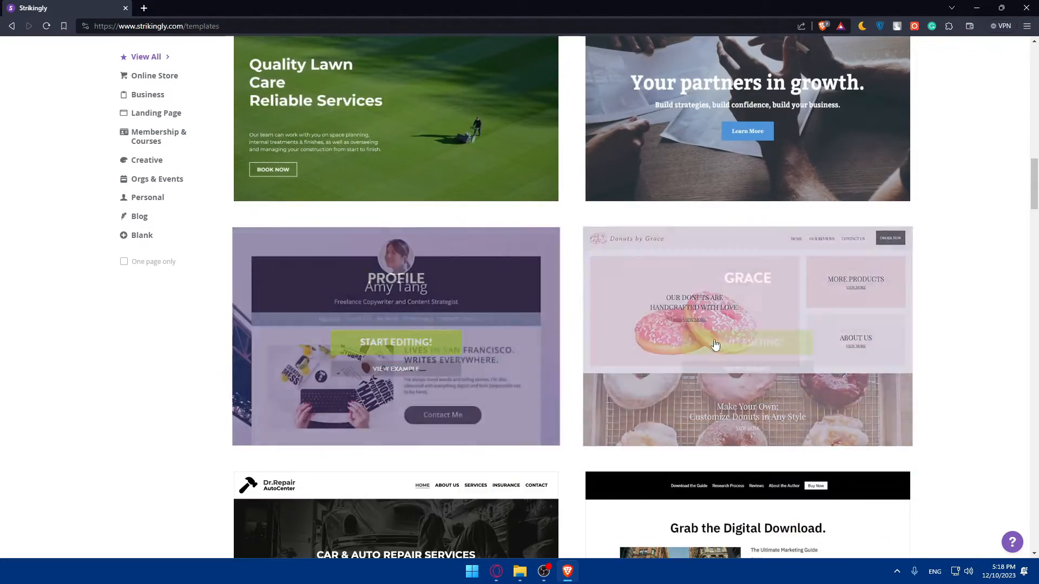
scroll(down, 3)
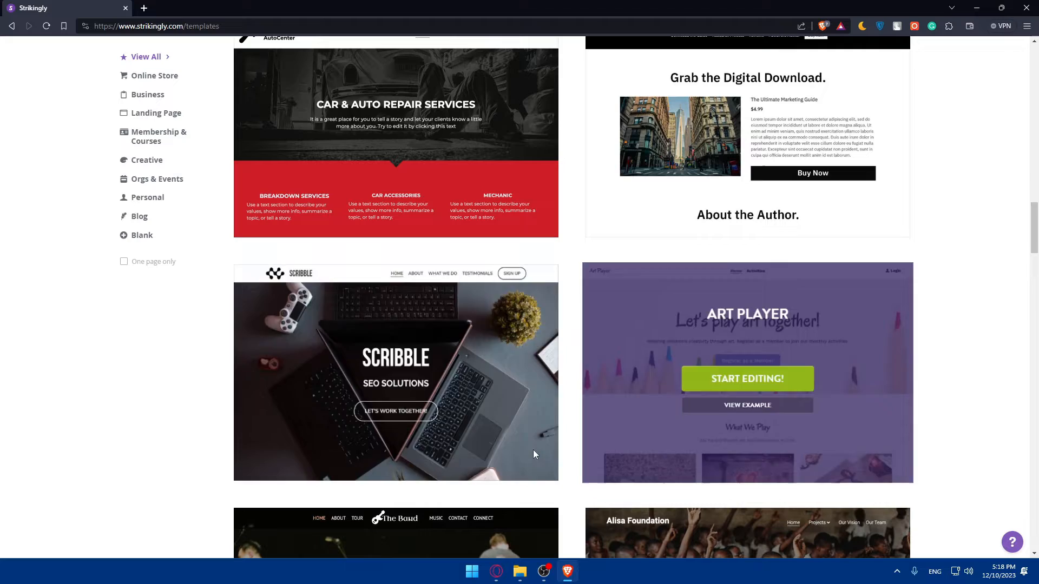
scroll(up, 3)
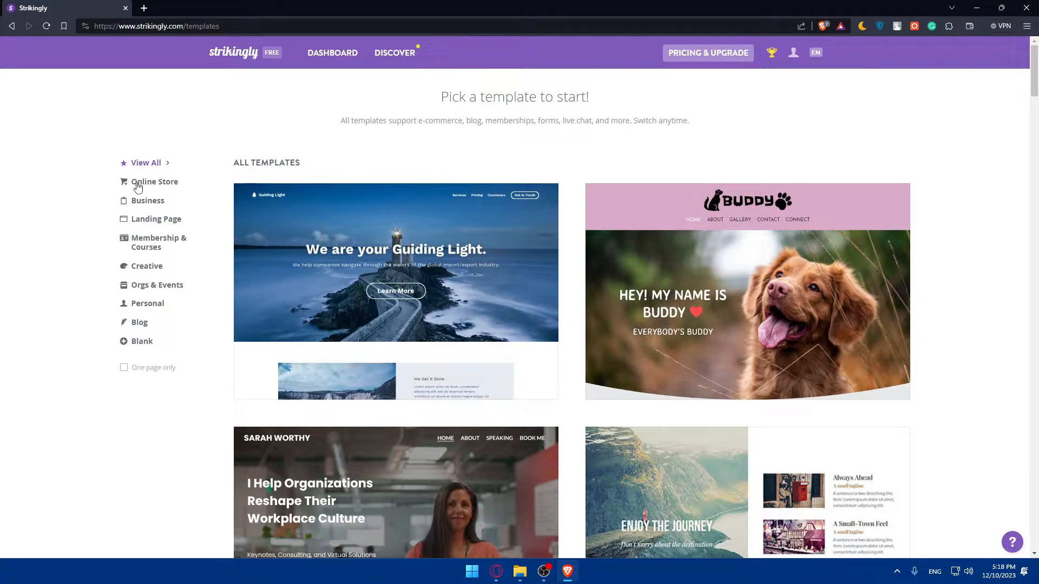
mouse_move(153, 174)
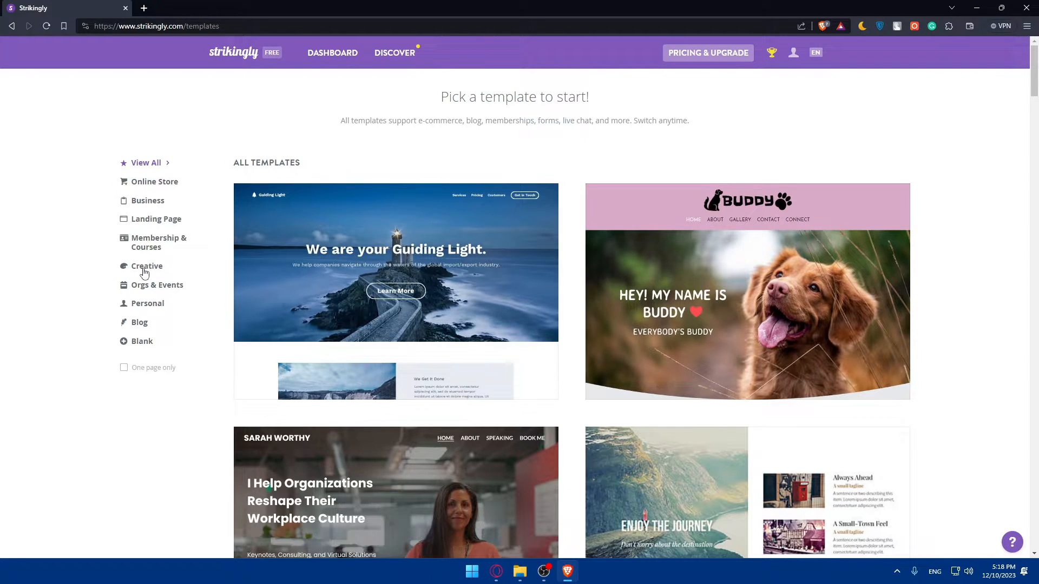
mouse_move(112, 305)
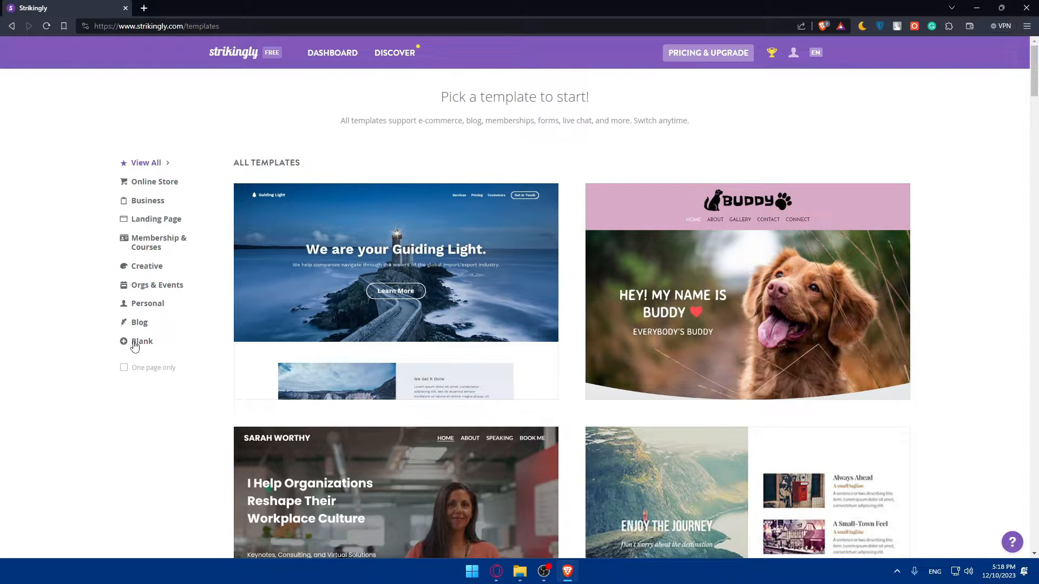
mouse_move(139, 371)
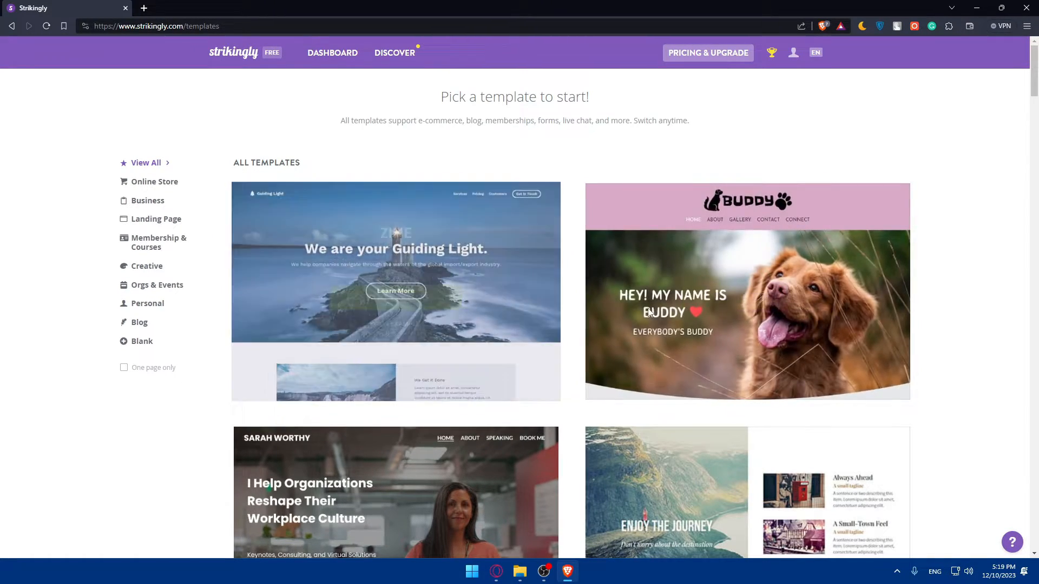
mouse_move(649, 312)
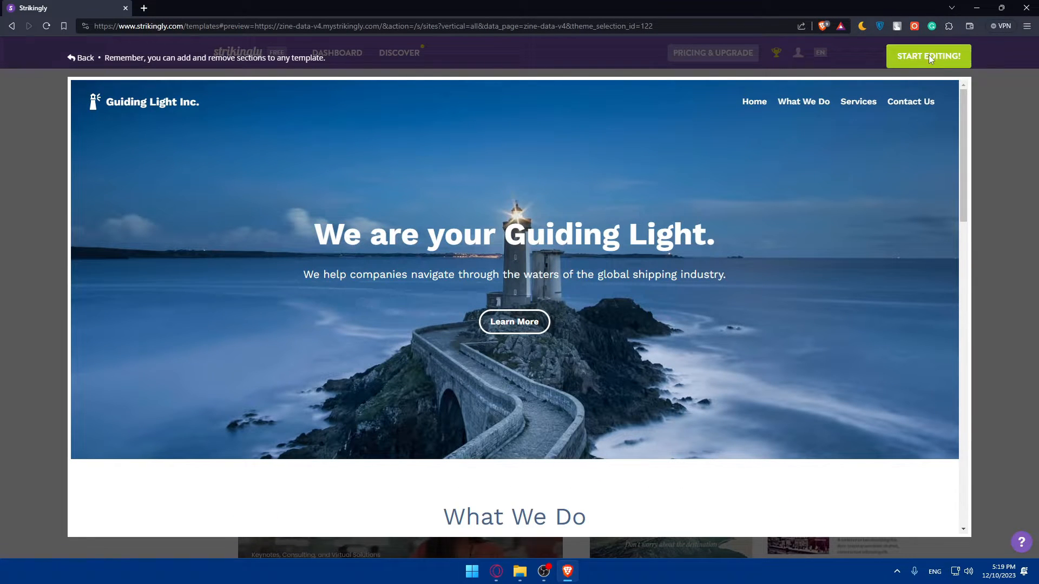
- Pick the Guiding Light template and start editing it
click(80, 58)
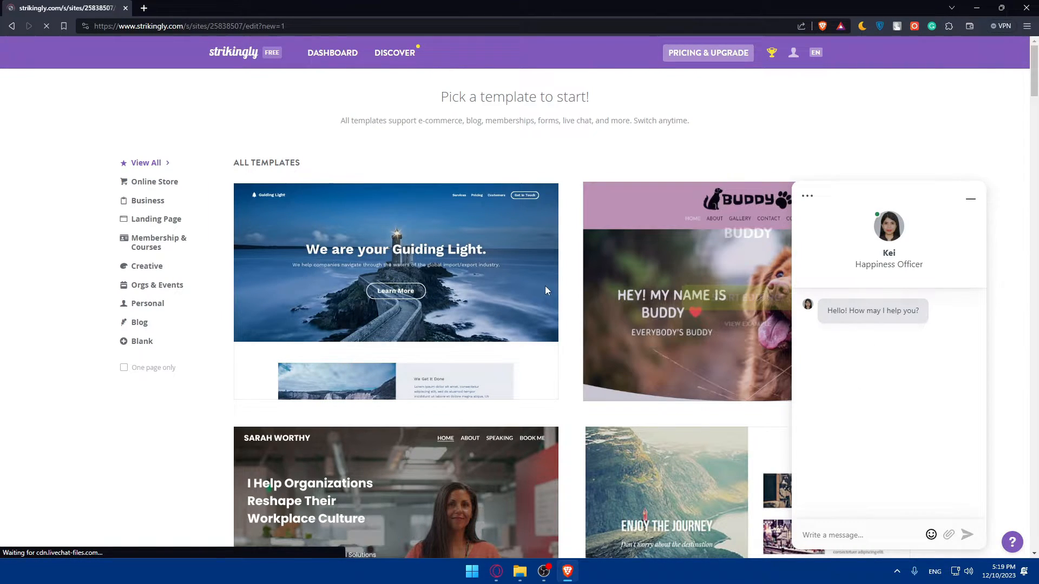
click(395, 262)
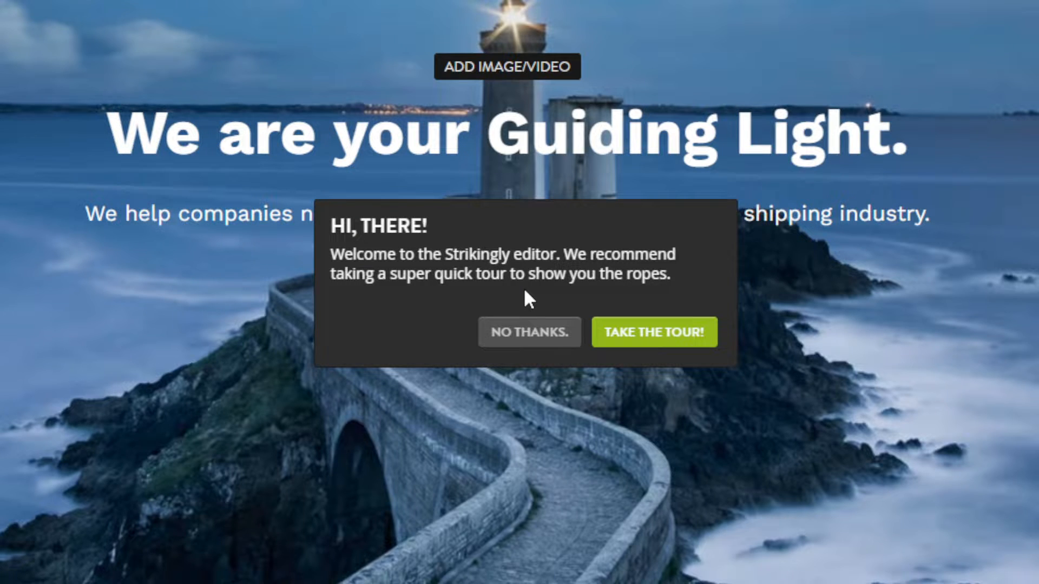
mouse_move(540, 310)
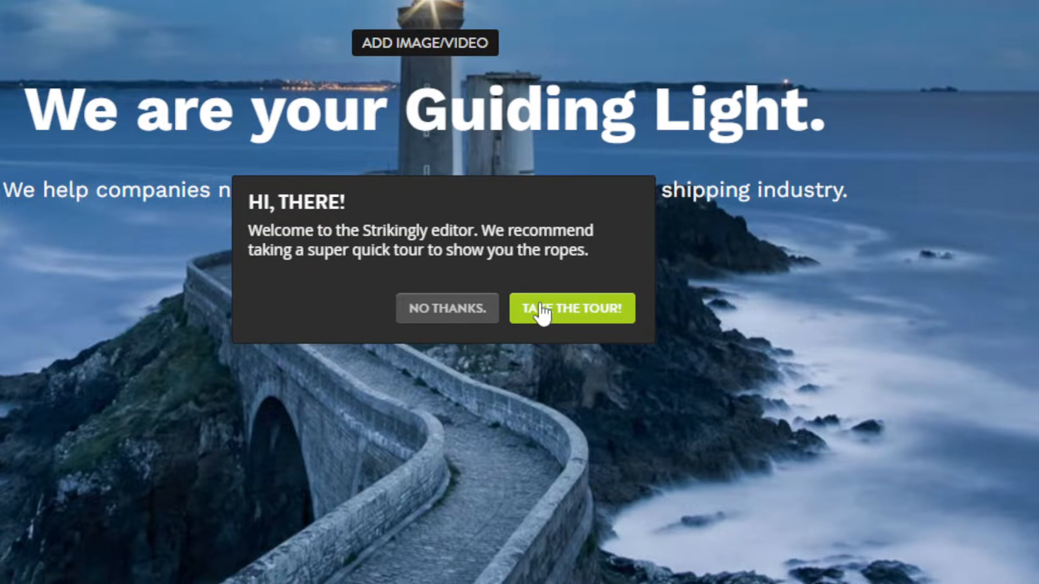
- Step through the sections, adding-sections and publishing tips, then finish with GET STARTED
click(572, 307)
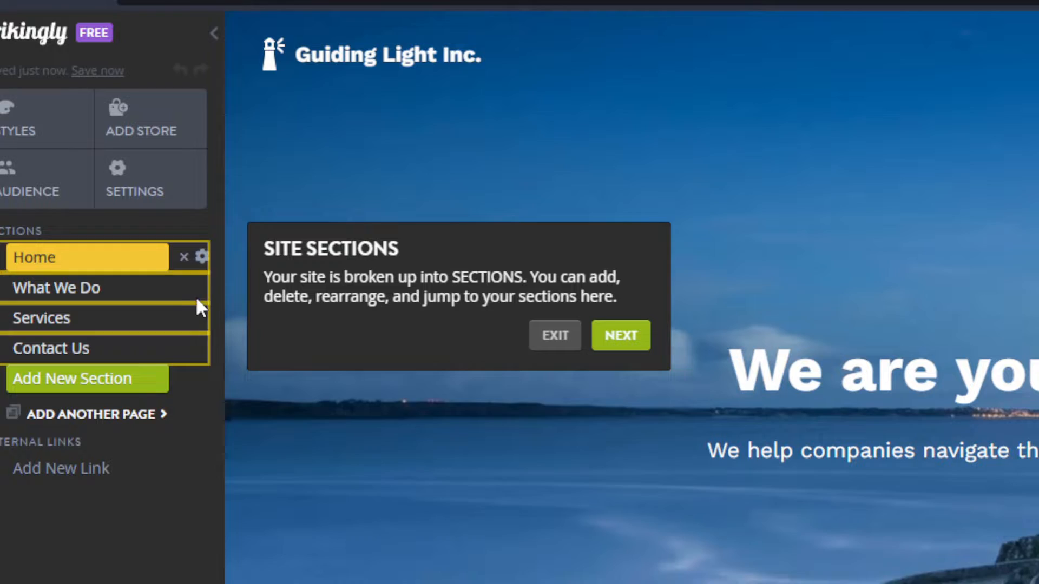
click(619, 335)
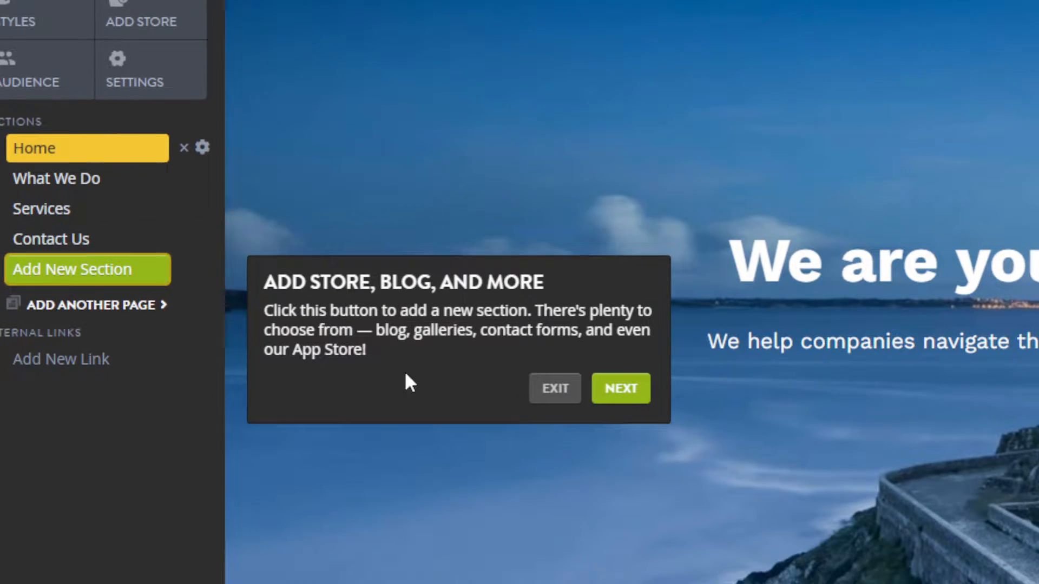
click(620, 387)
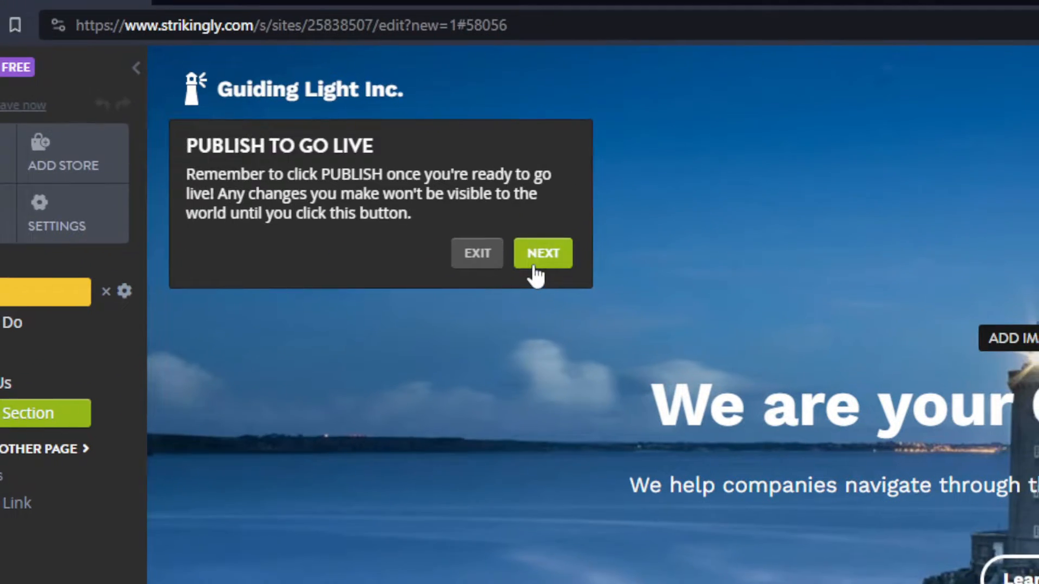
click(542, 253)
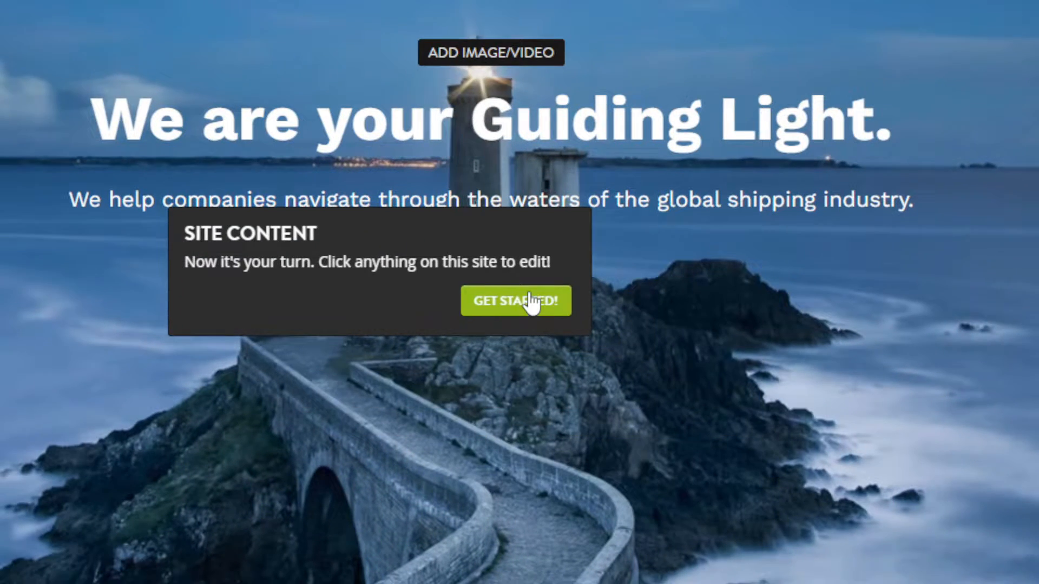
click(514, 301)
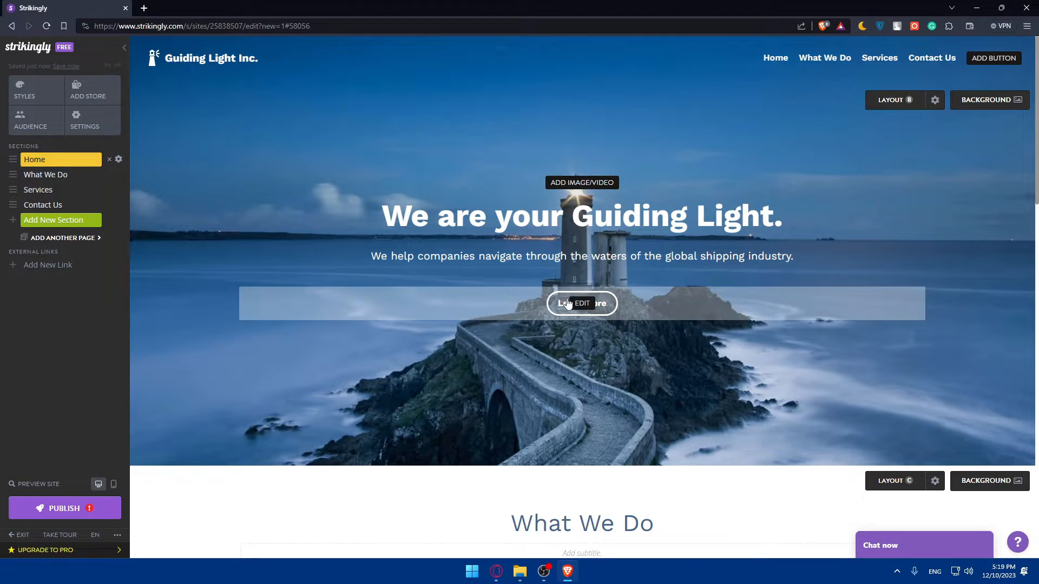
mouse_move(53, 220)
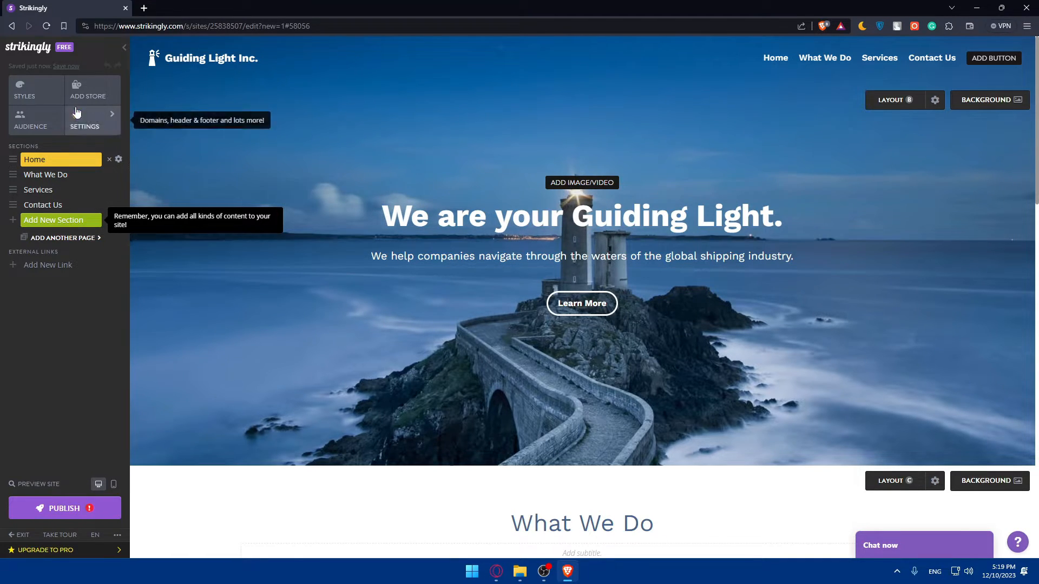
mouse_move(36, 89)
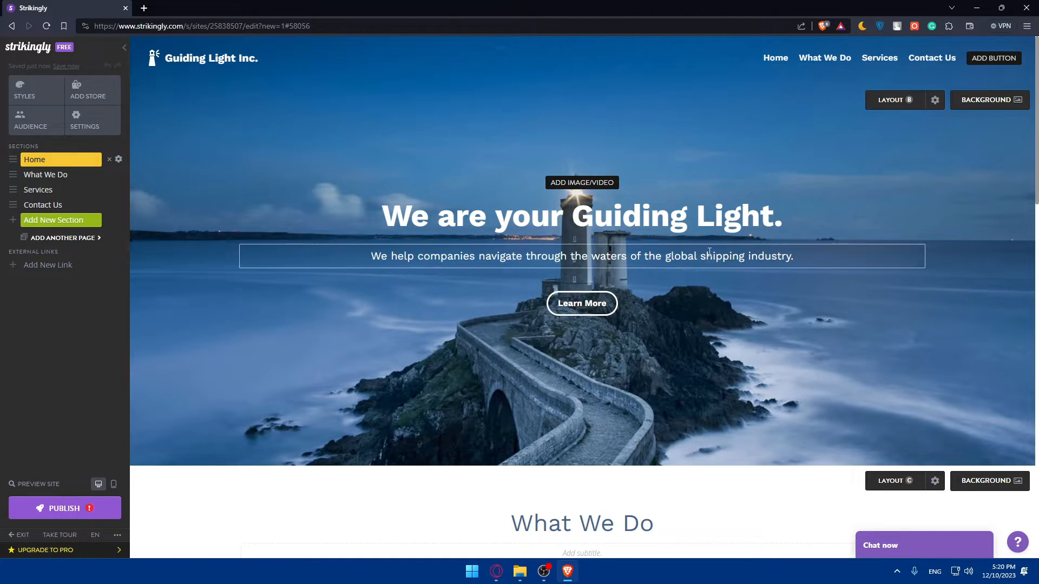
click(581, 216)
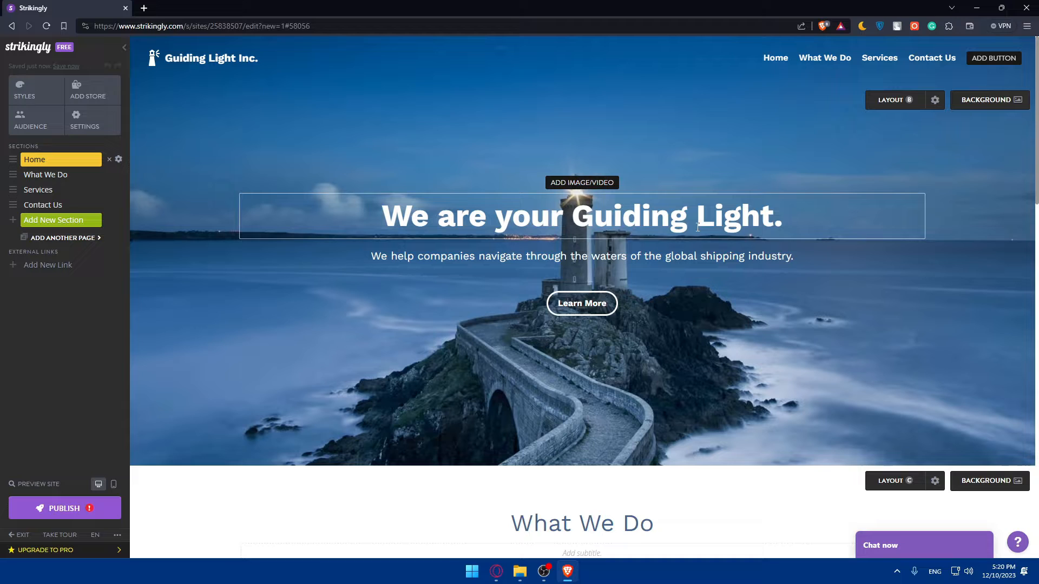
mouse_move(51, 162)
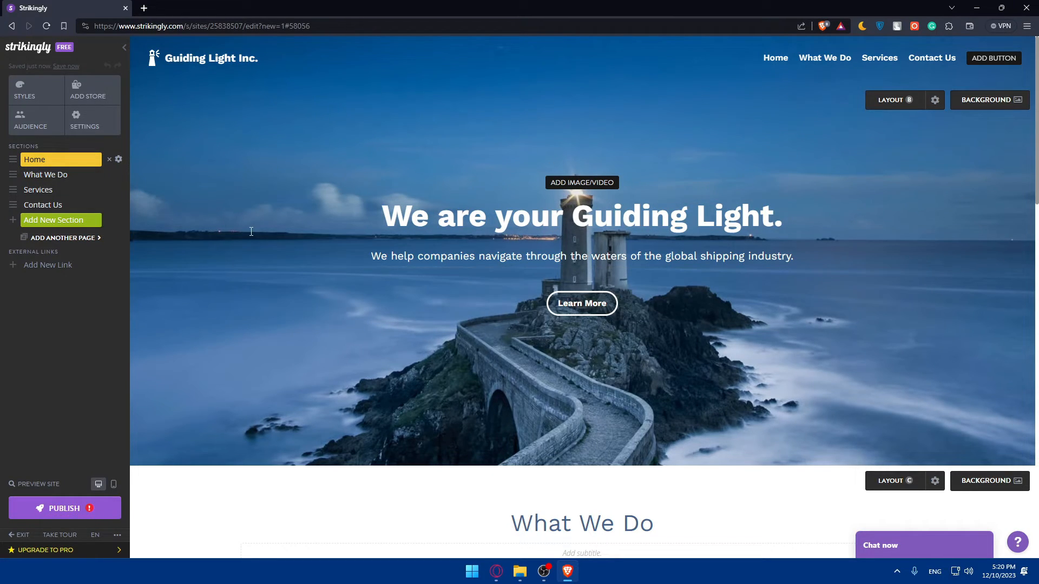
mouse_move(45, 175)
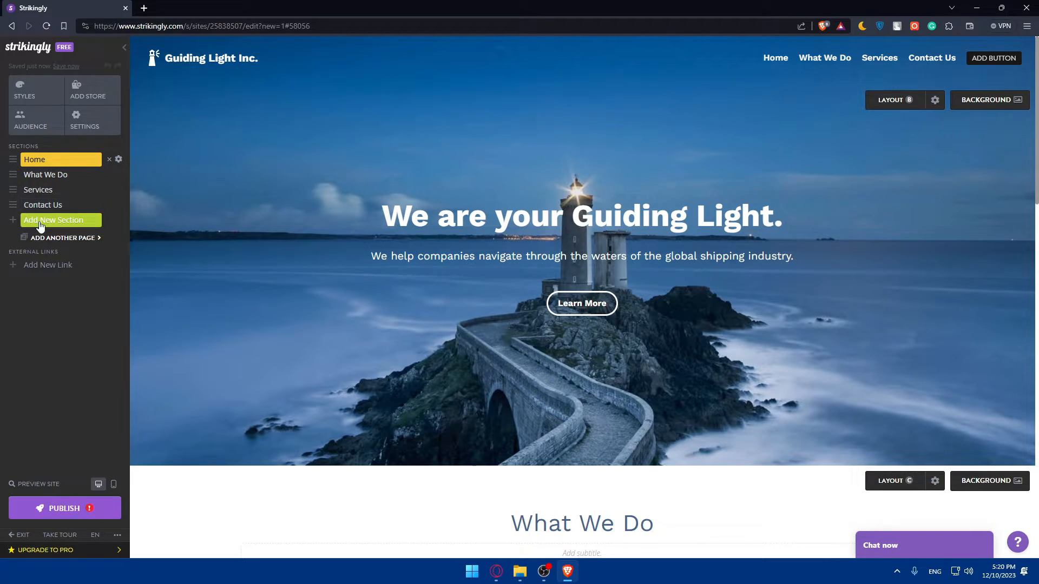
click(53, 219)
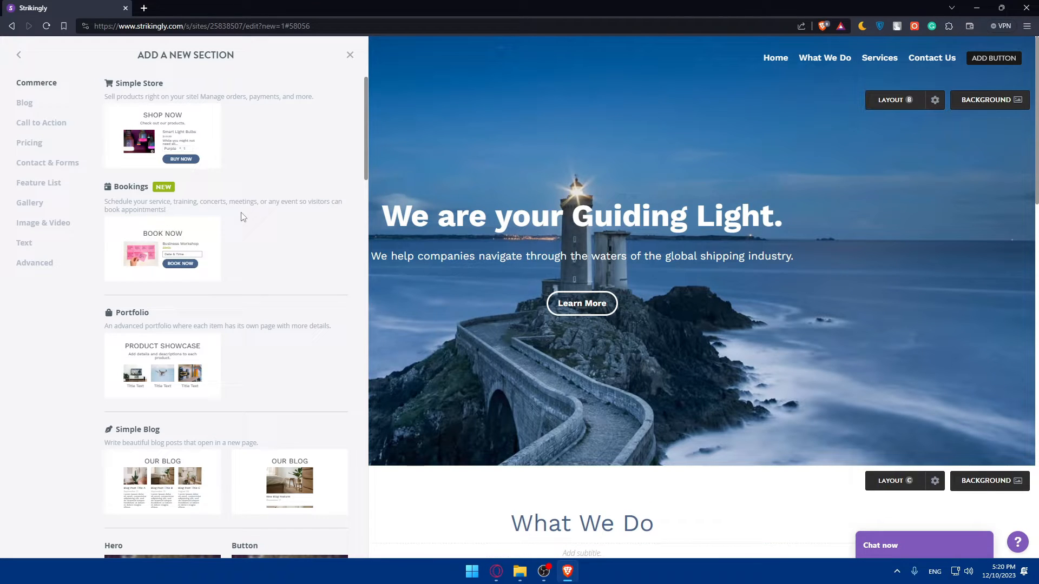
mouse_move(162, 136)
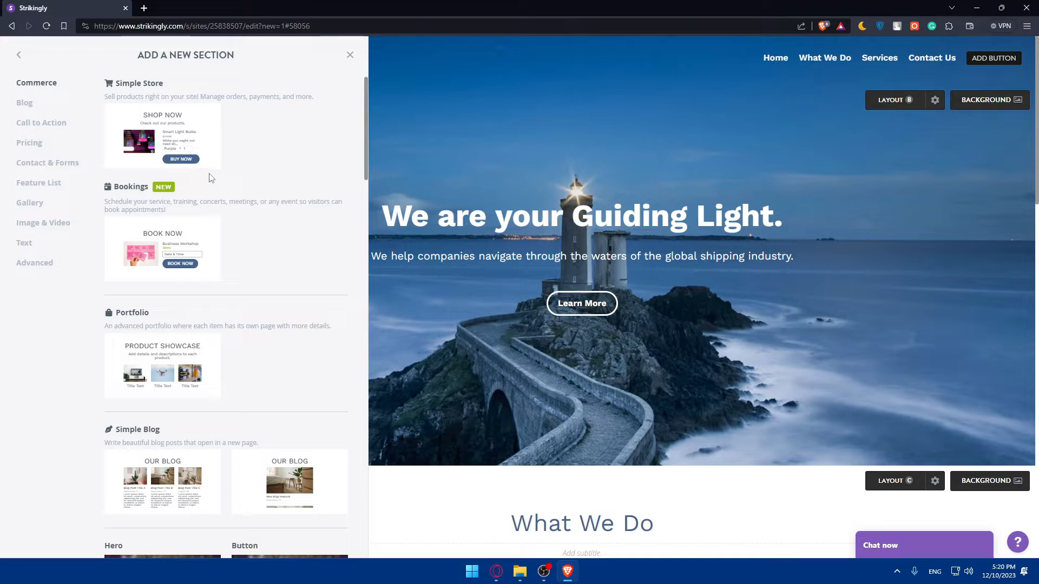
scroll(down, 3)
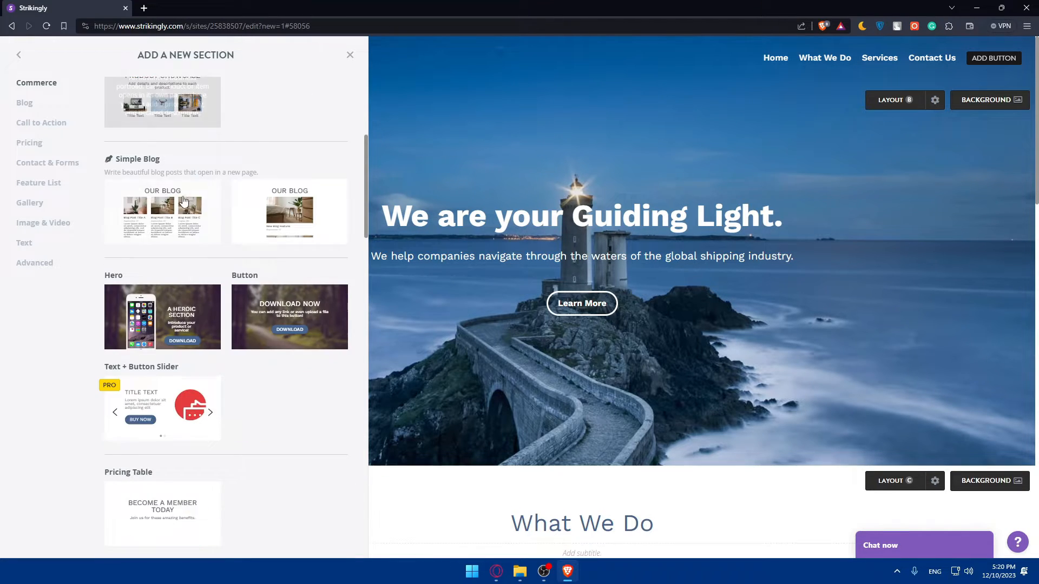
scroll(down, 3)
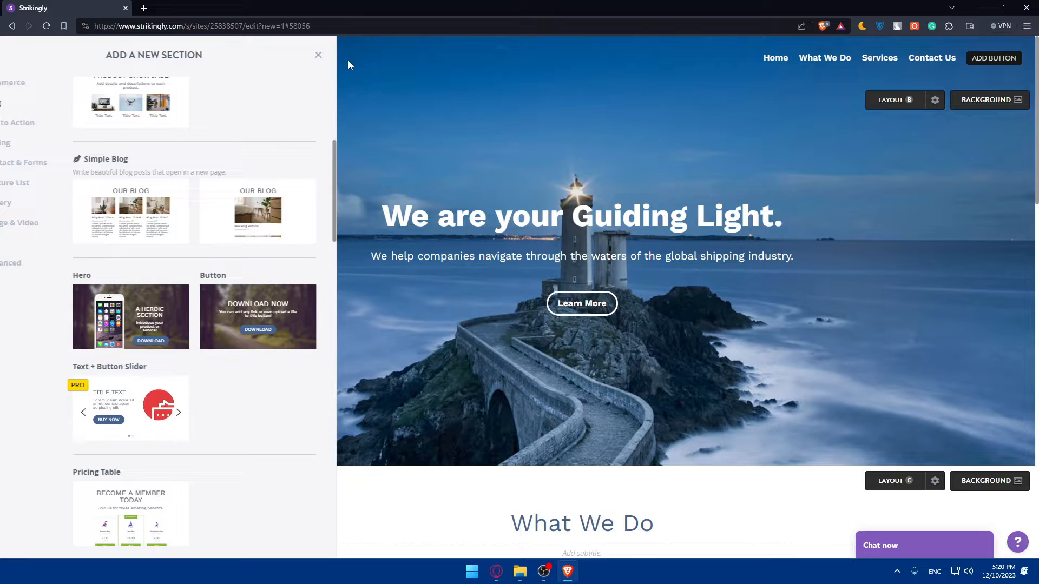
click(317, 56)
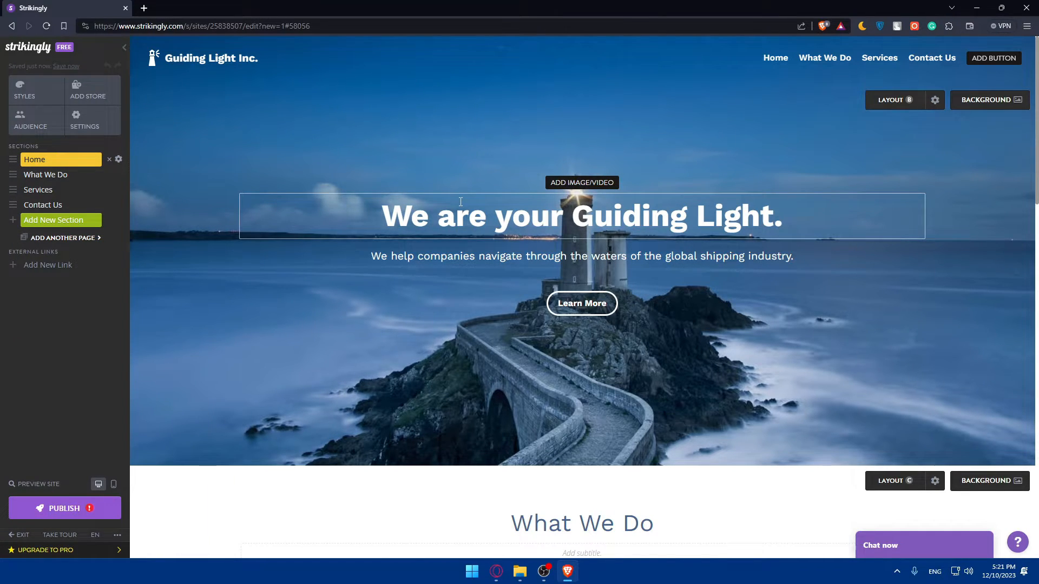
- Jump between Home and What We Do via the Sections sidebar, reviewing Services content
scroll(down, 3)
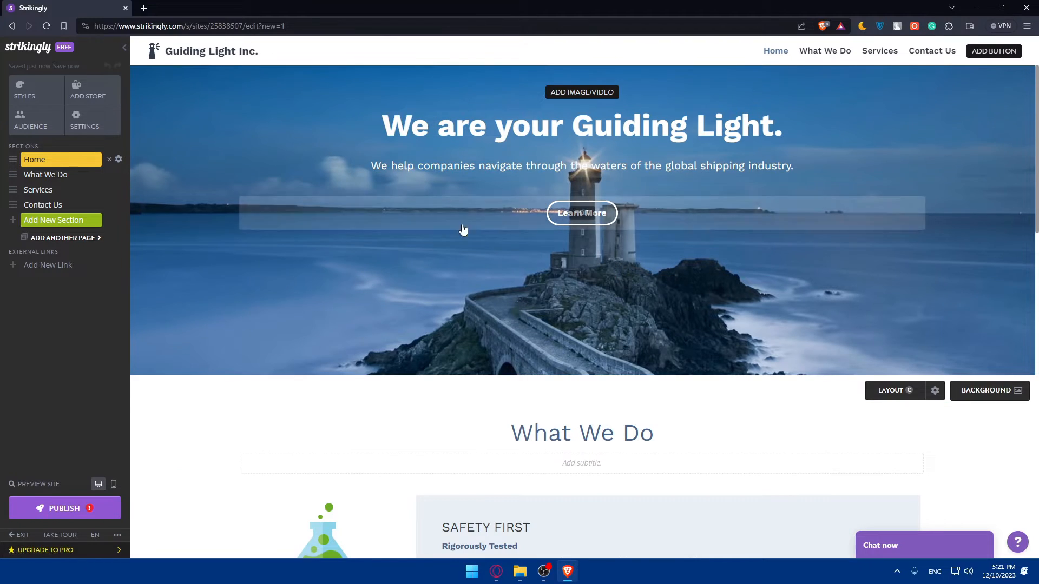
click(46, 174)
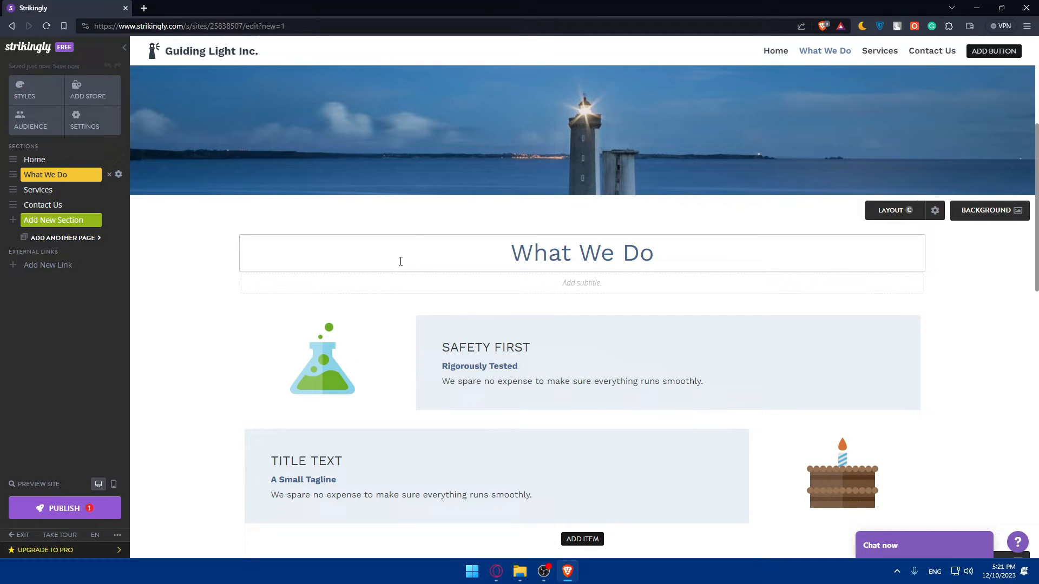
scroll(down, 3)
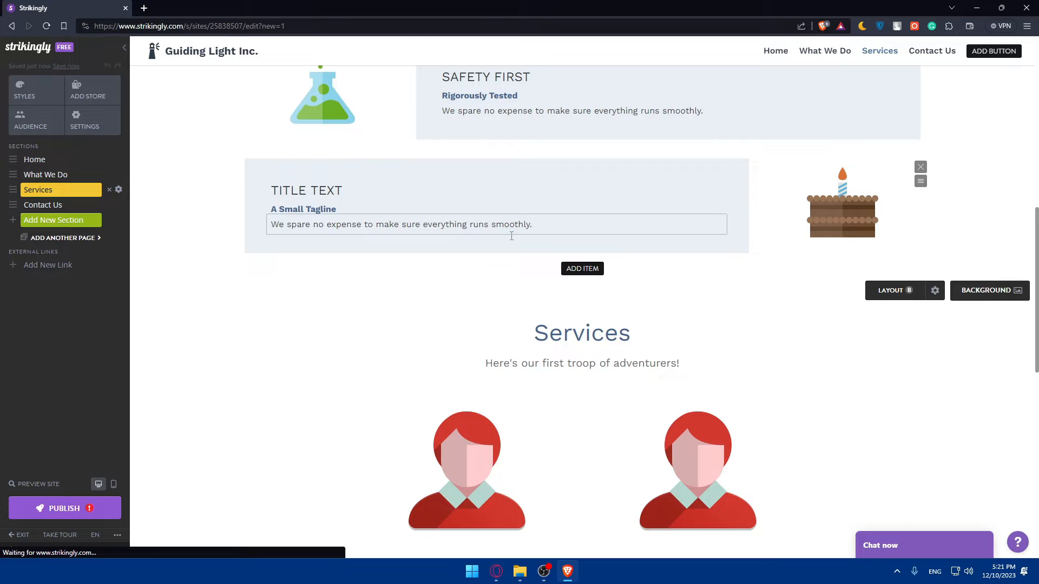
click(35, 160)
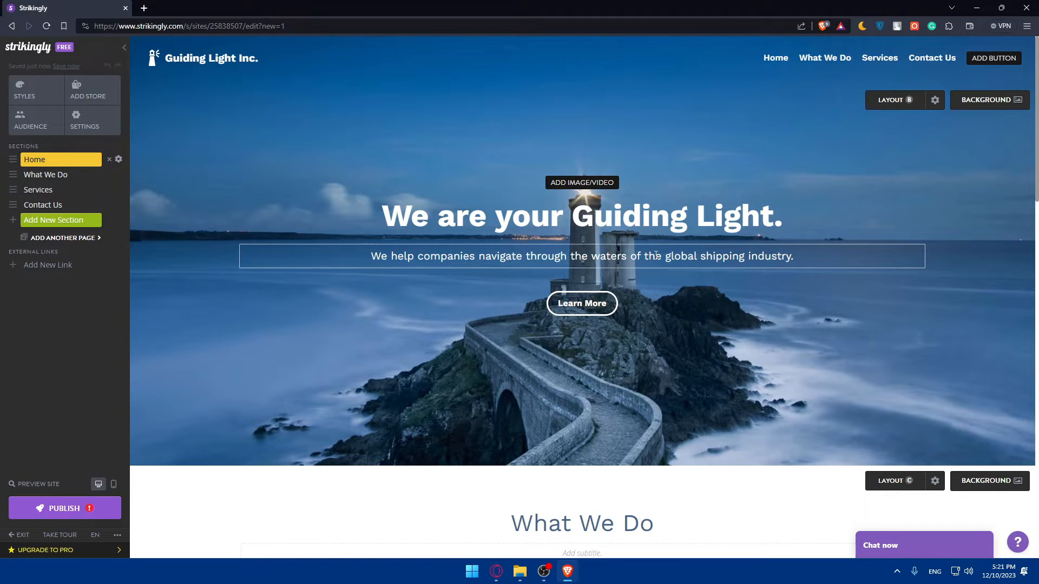
click(581, 215)
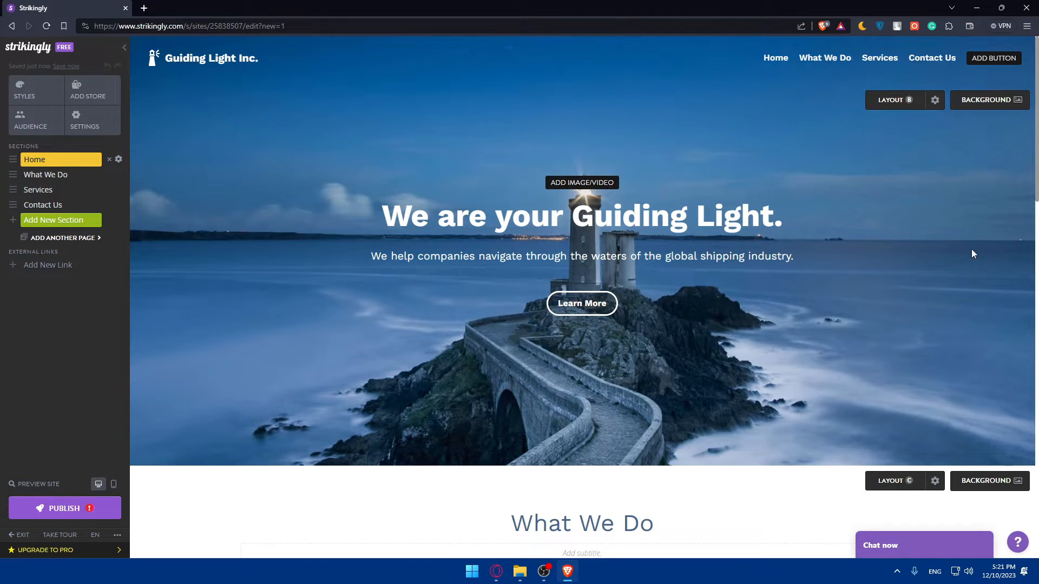
click(46, 174)
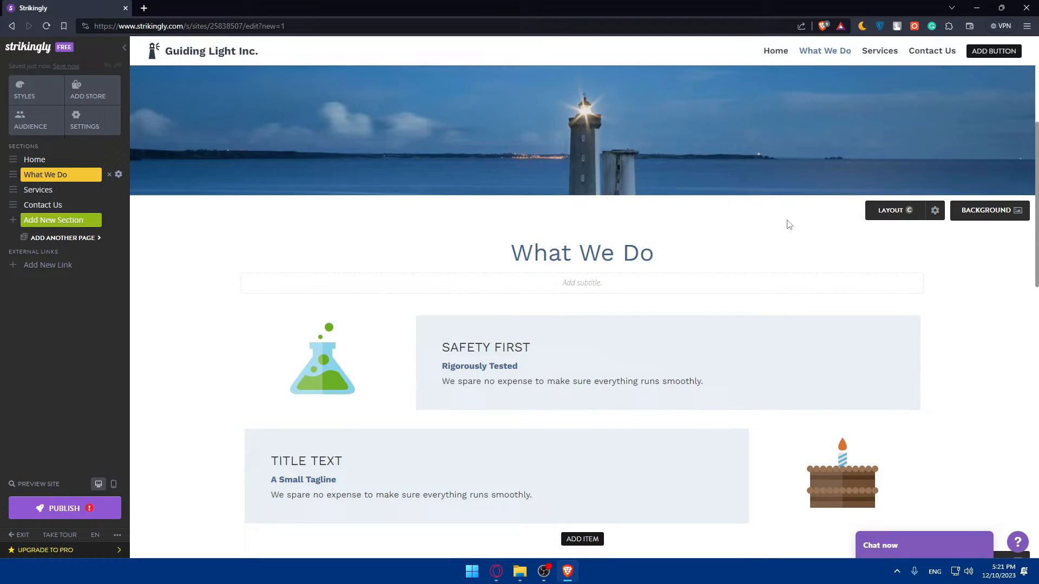
scroll(down, 3)
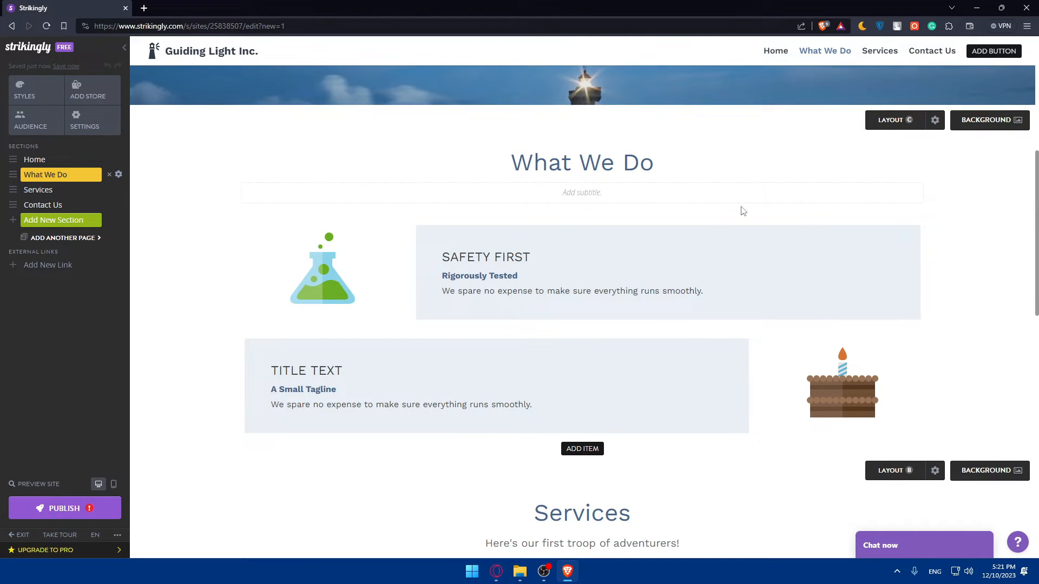
click(35, 159)
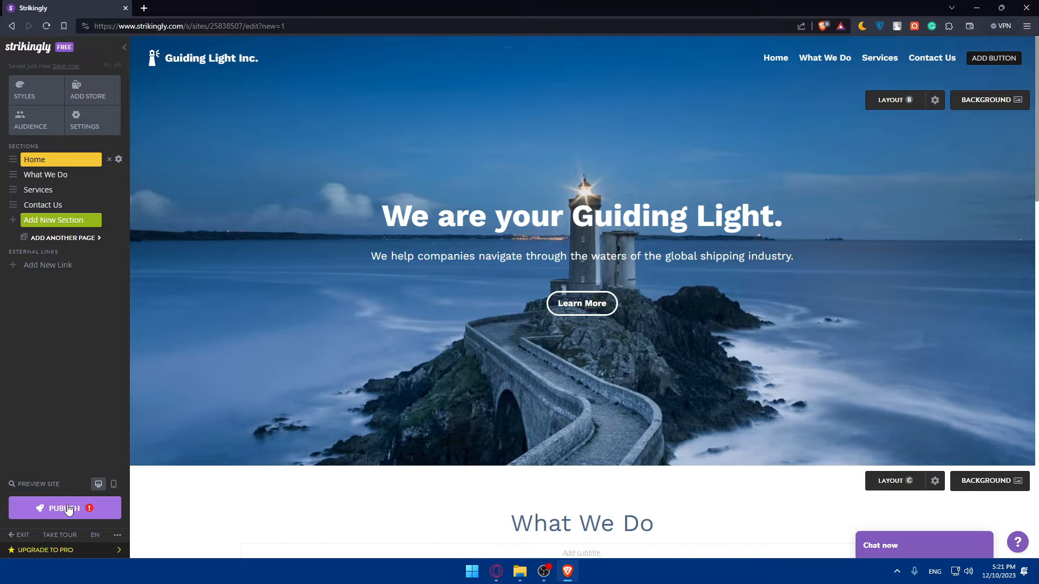
- Hit the sidebar PUBLISH button to bring up the Upgrade For More offer
click(581, 257)
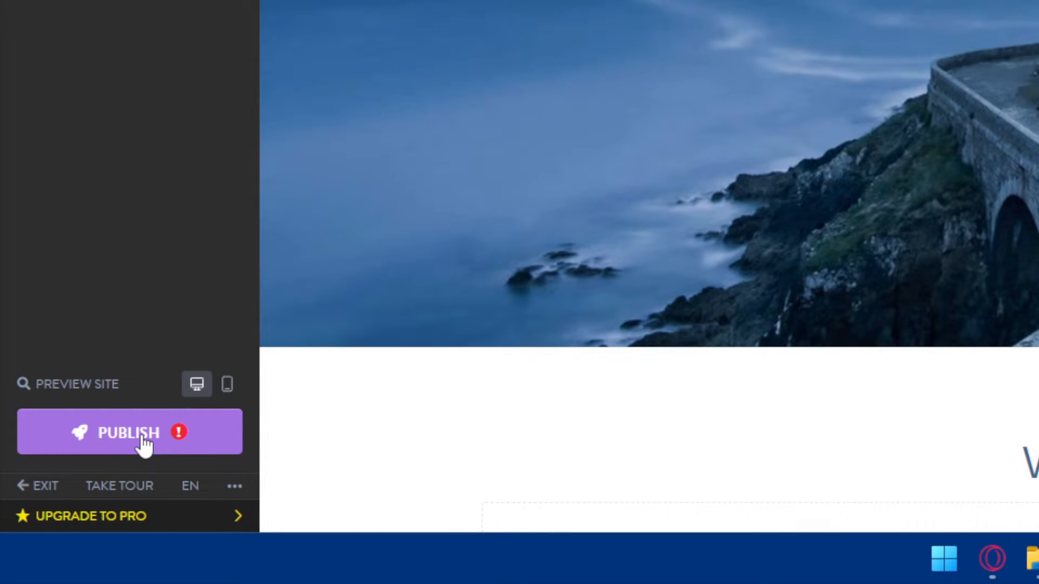
click(129, 433)
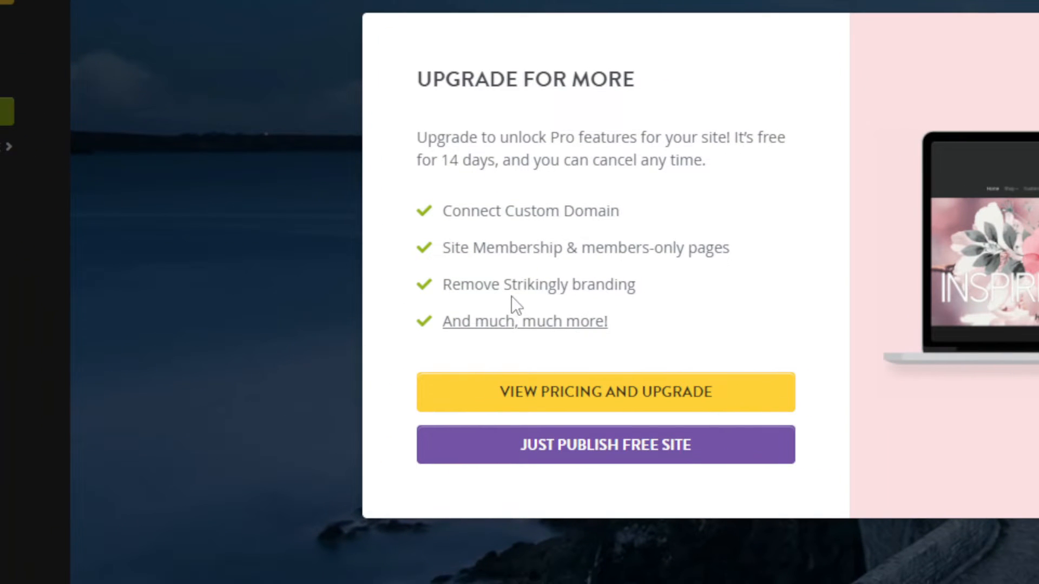
mouse_move(477, 312)
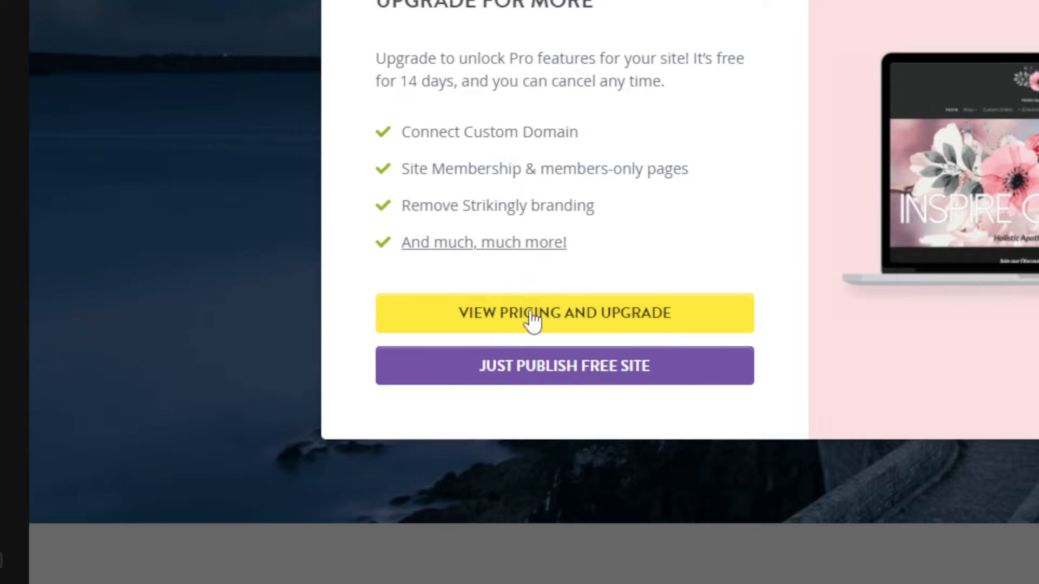
- Compare Limited, Pro and VIP prices under 2-year, 5-year and yearly billing
click(563, 313)
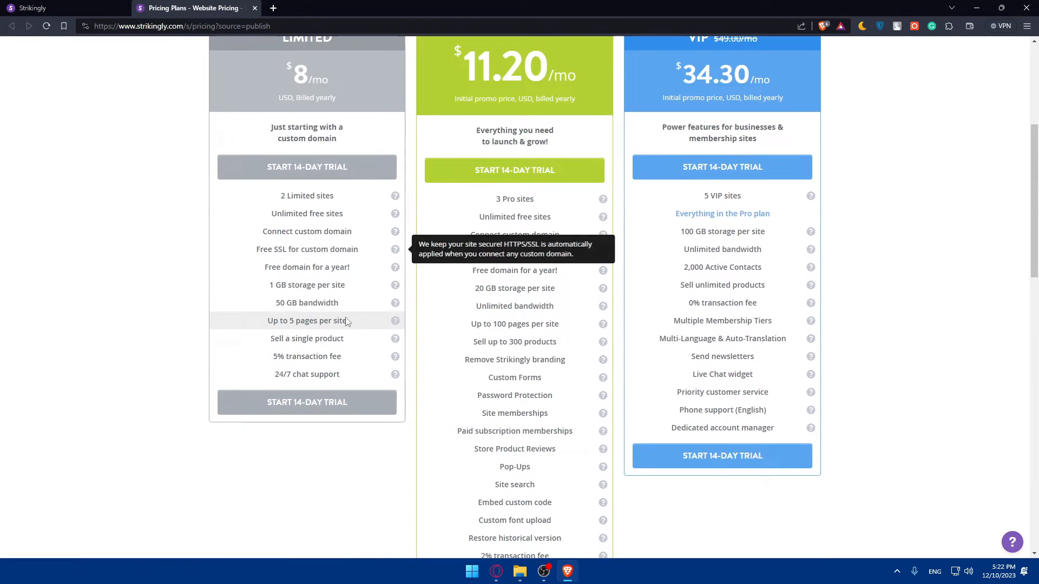
scroll(down, 3)
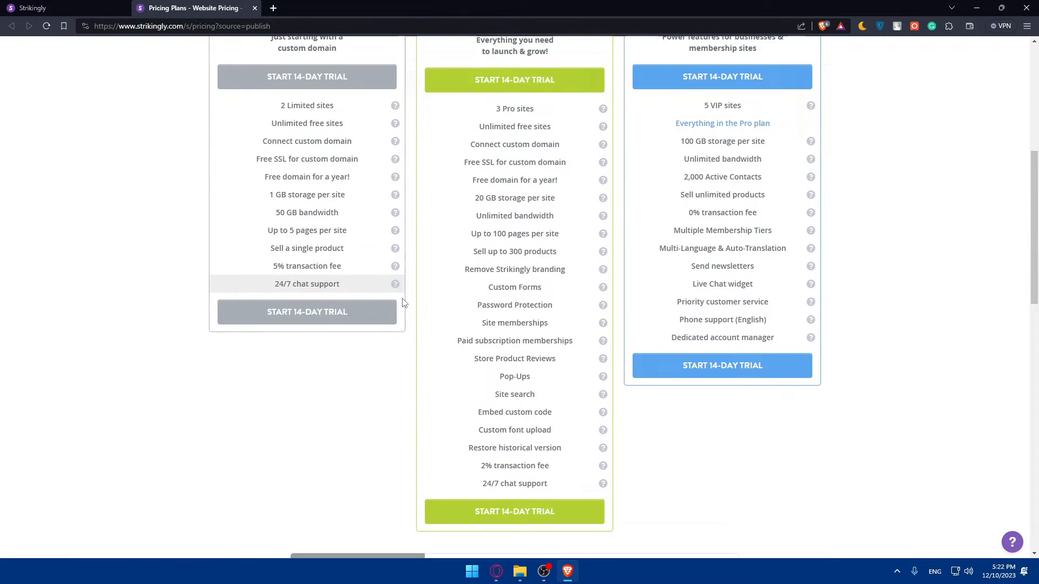
scroll(down, 3)
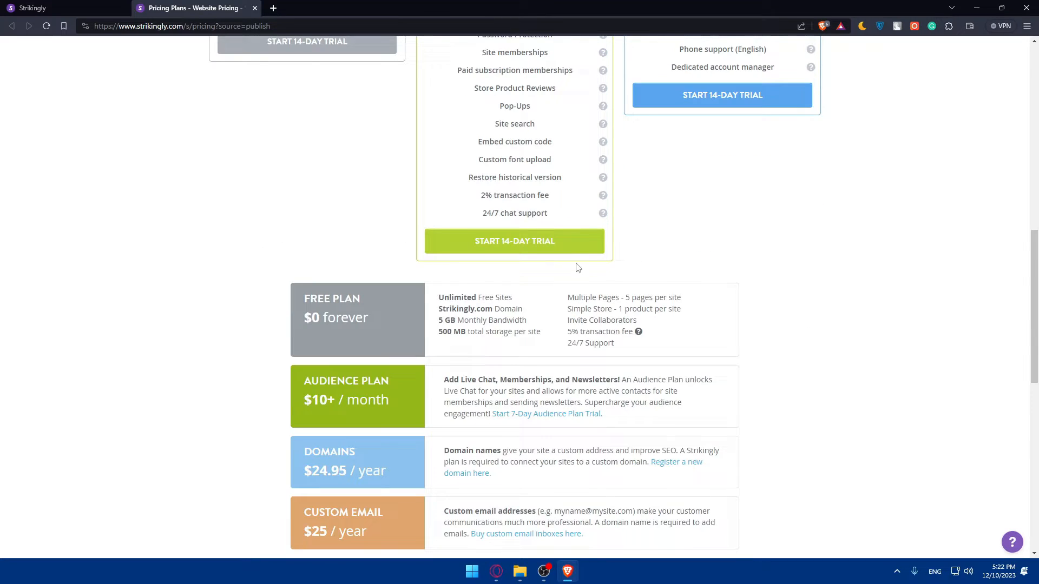
scroll(down, 3)
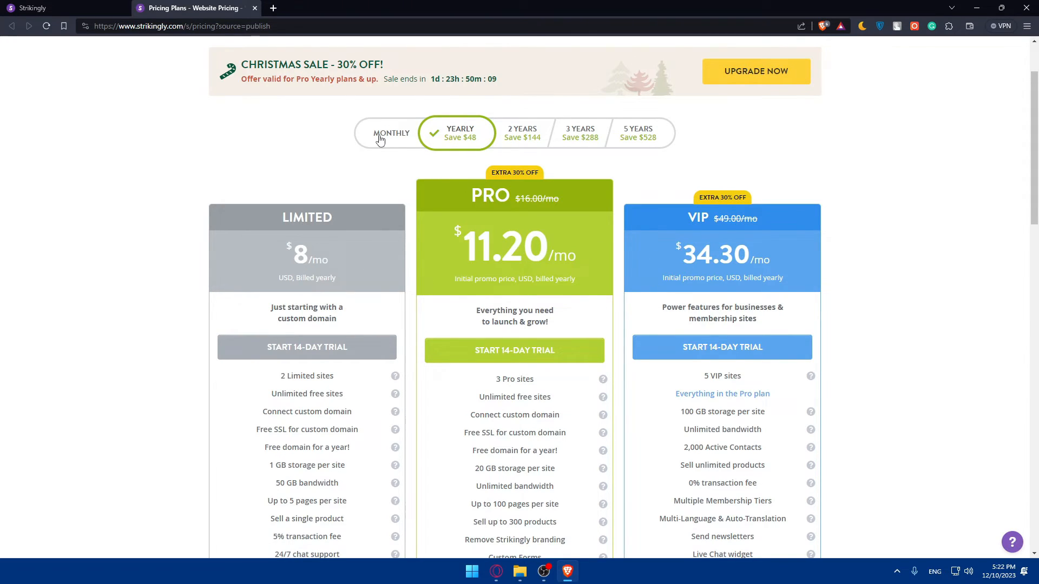
click(515, 132)
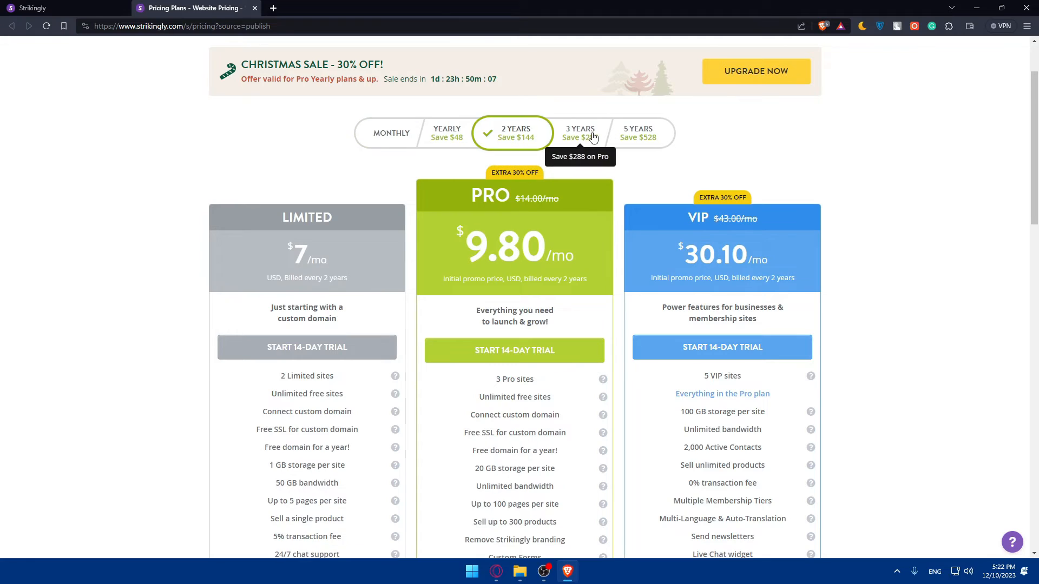
click(635, 133)
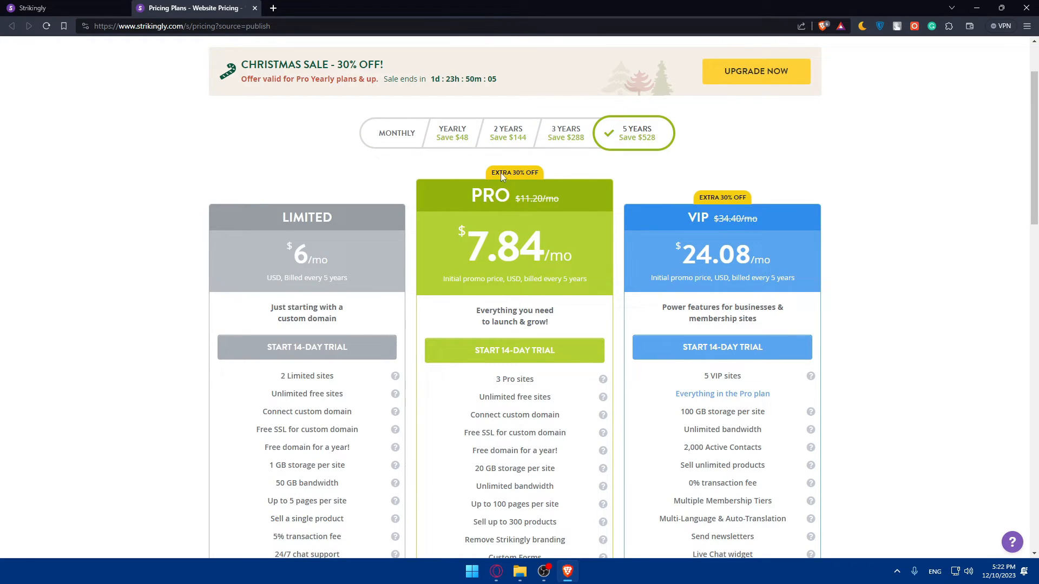
click(452, 132)
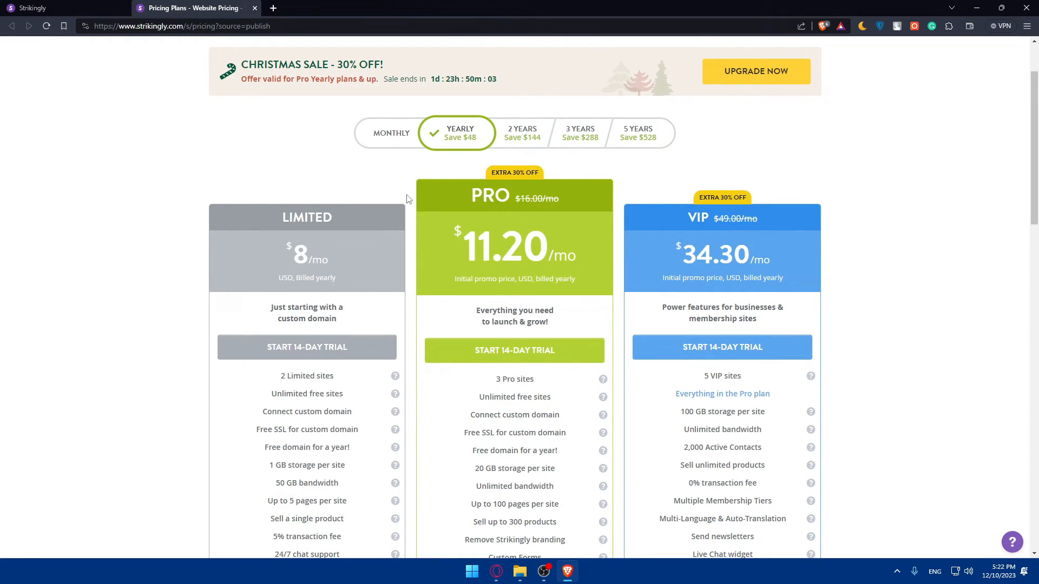
mouse_move(589, 224)
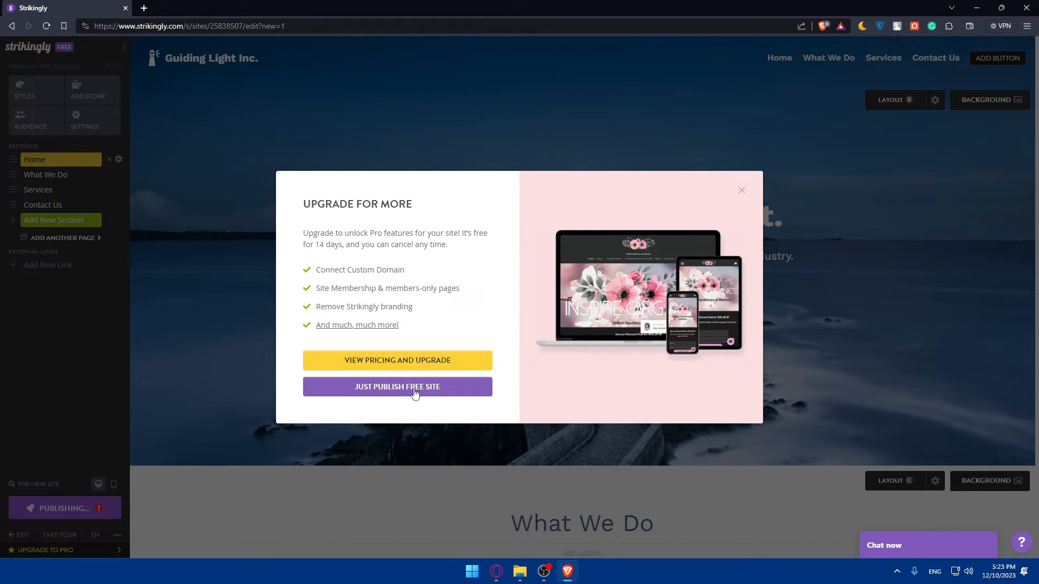
- Choose Just Publish Free Site to reach the Choose a Domain dialog
click(398, 386)
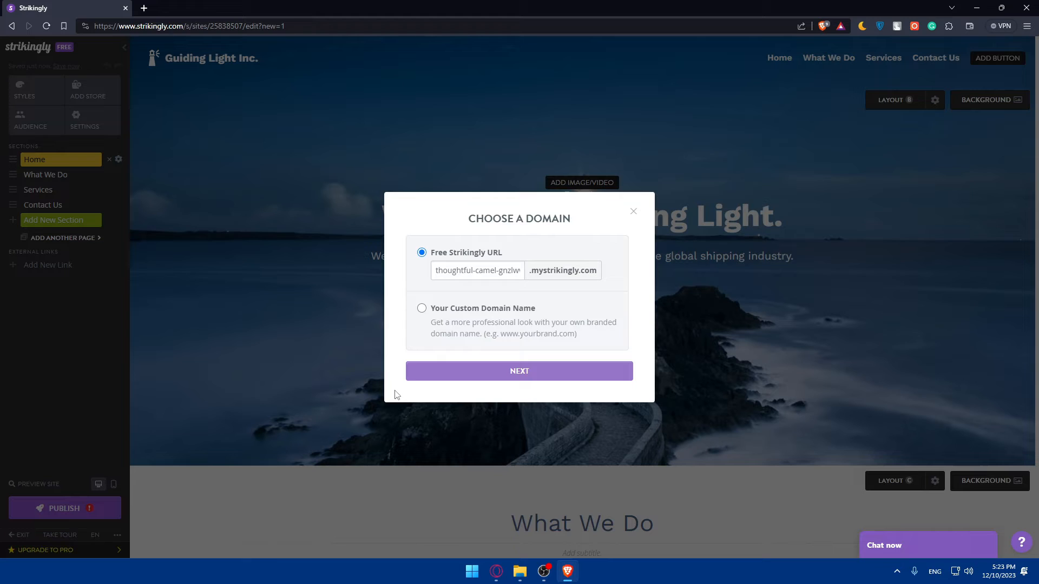
mouse_move(375, 384)
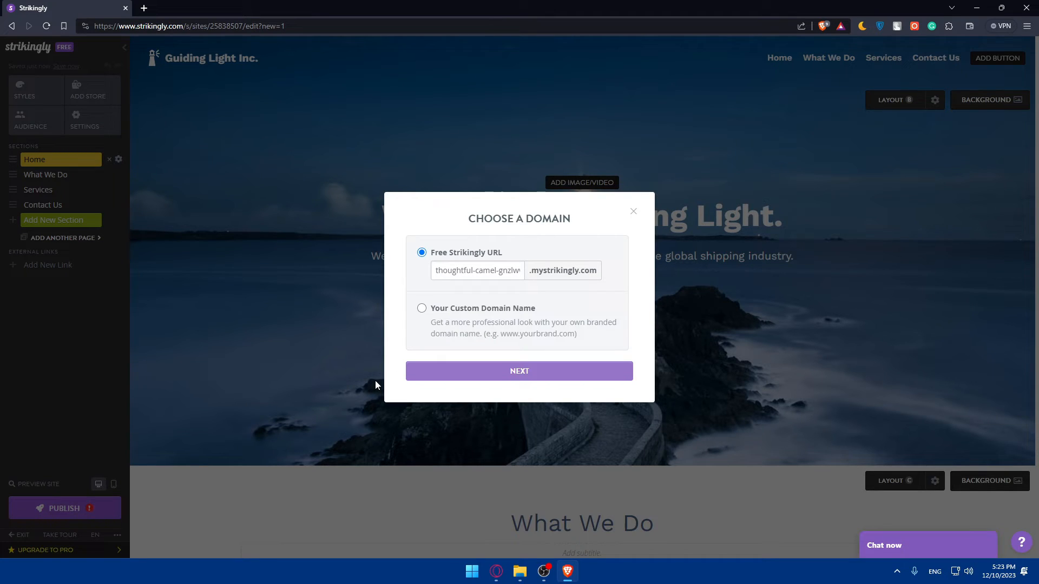
mouse_move(519, 377)
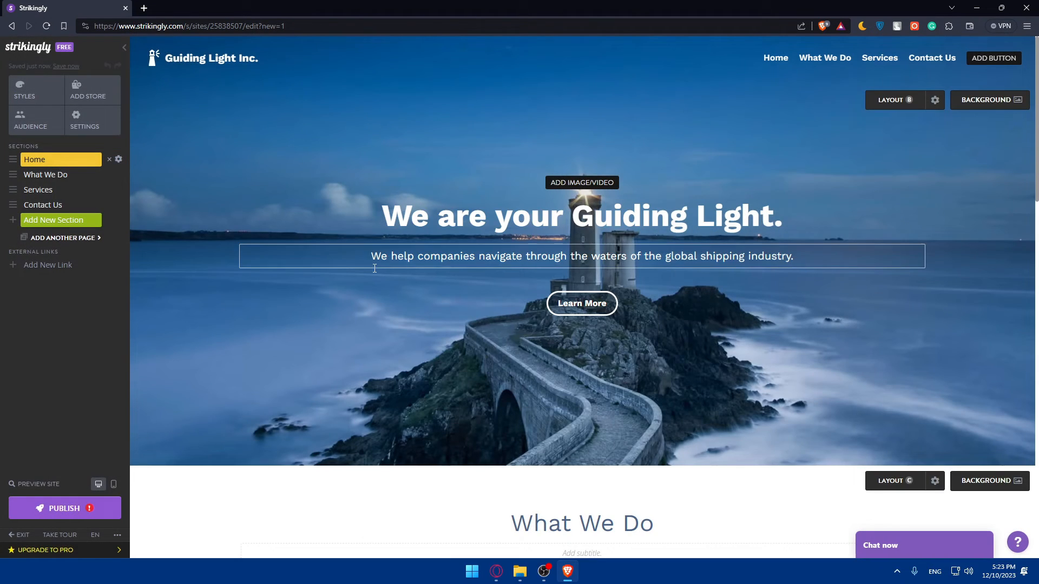
- Republish, select Your Custom Domain Name, then close the domain chooser
click(65, 508)
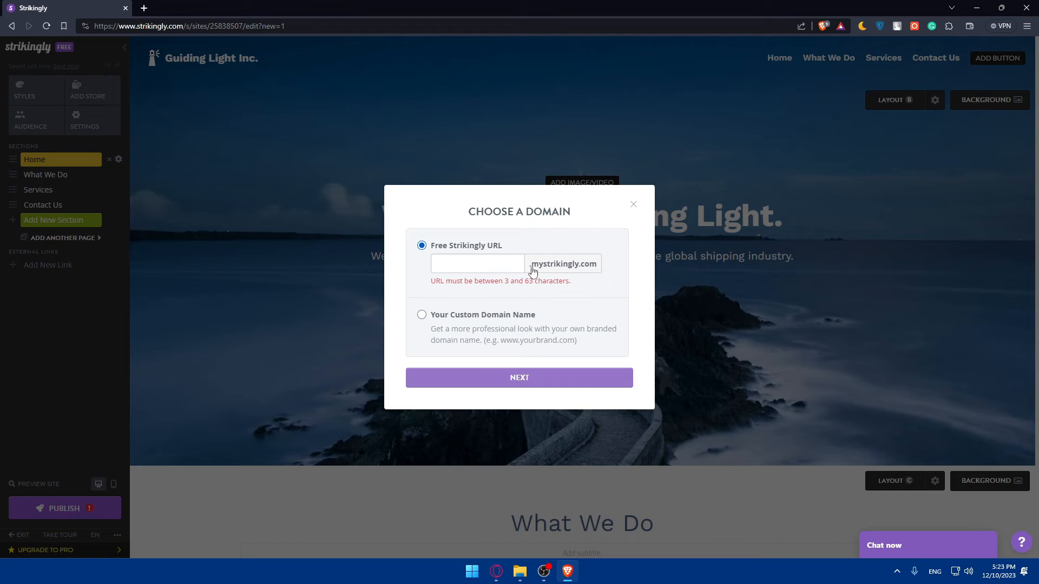
mouse_move(548, 275)
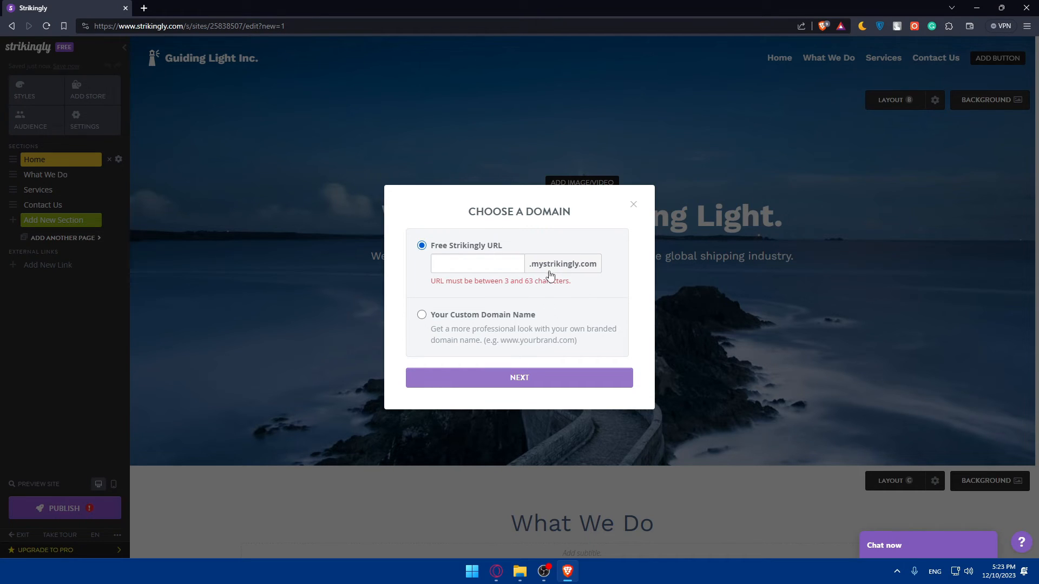
click(422, 315)
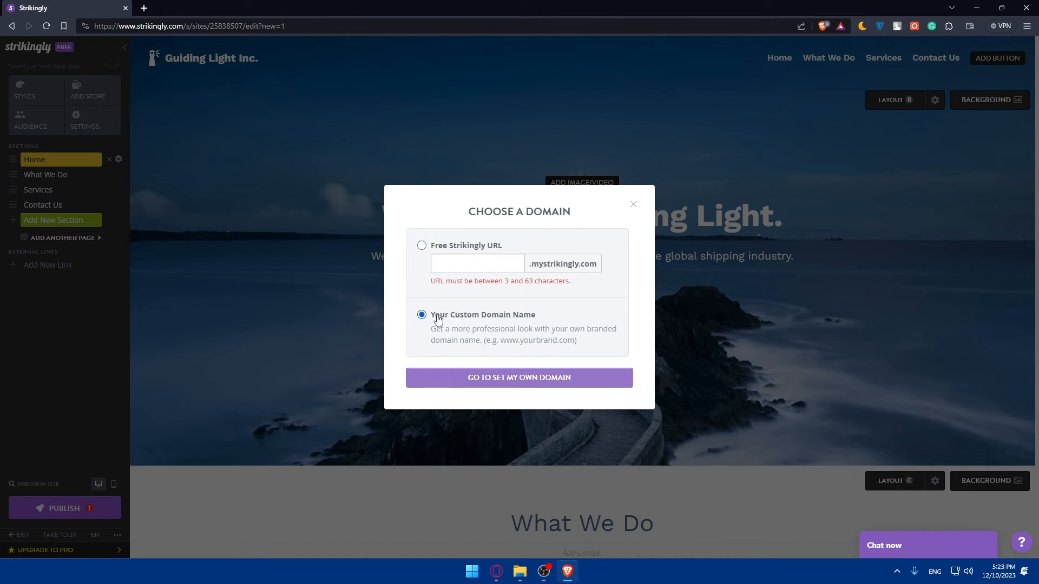
click(519, 378)
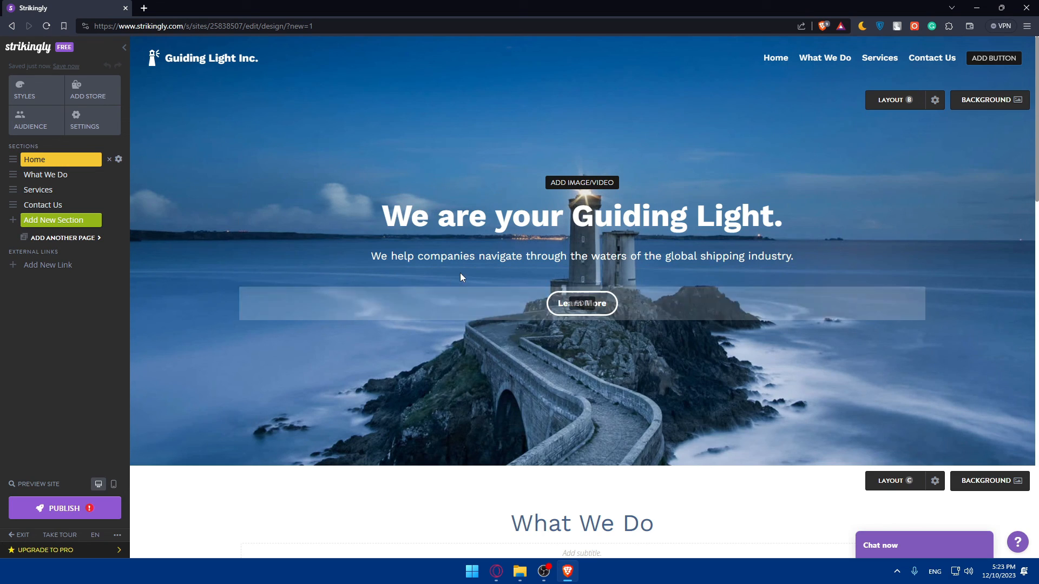
click(581, 257)
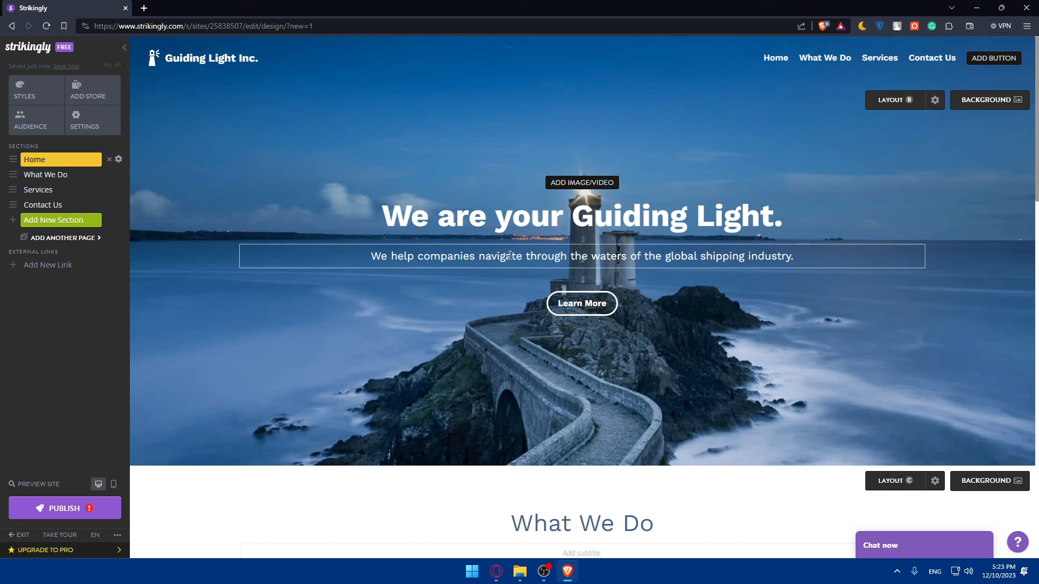